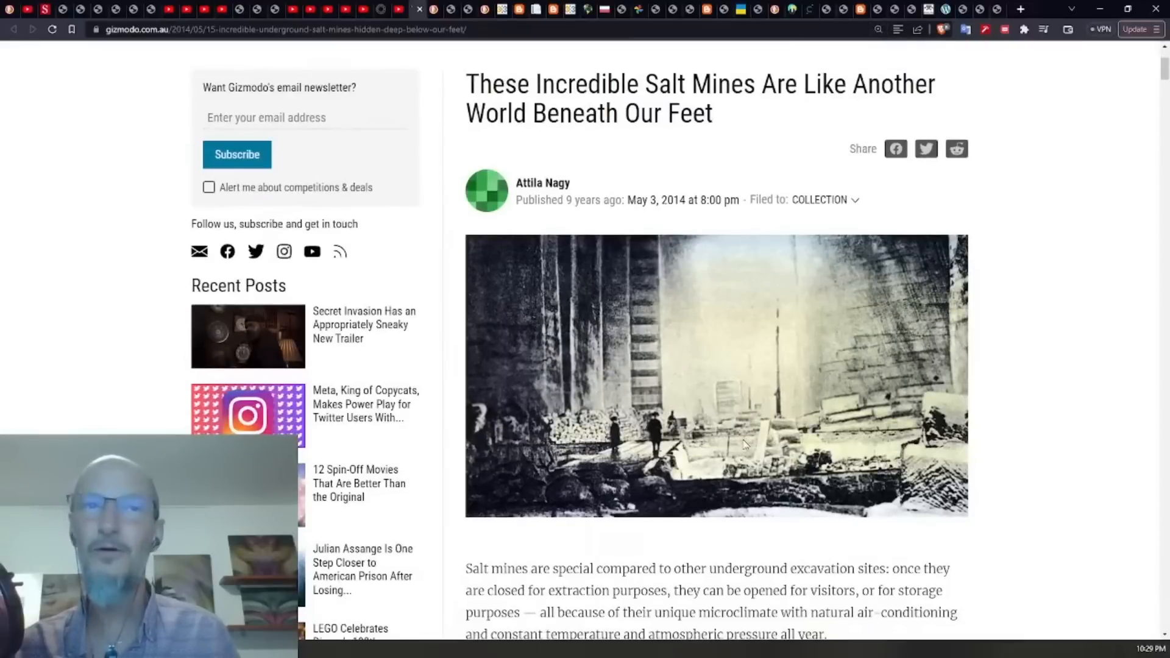
Scroll the Gizmodo salt-mines article down to the Aknaszlatina, Hungary photo caption from circa 1940.
{"action": "scroll", "scroll_direction": "down", "scroll_amount": 3}
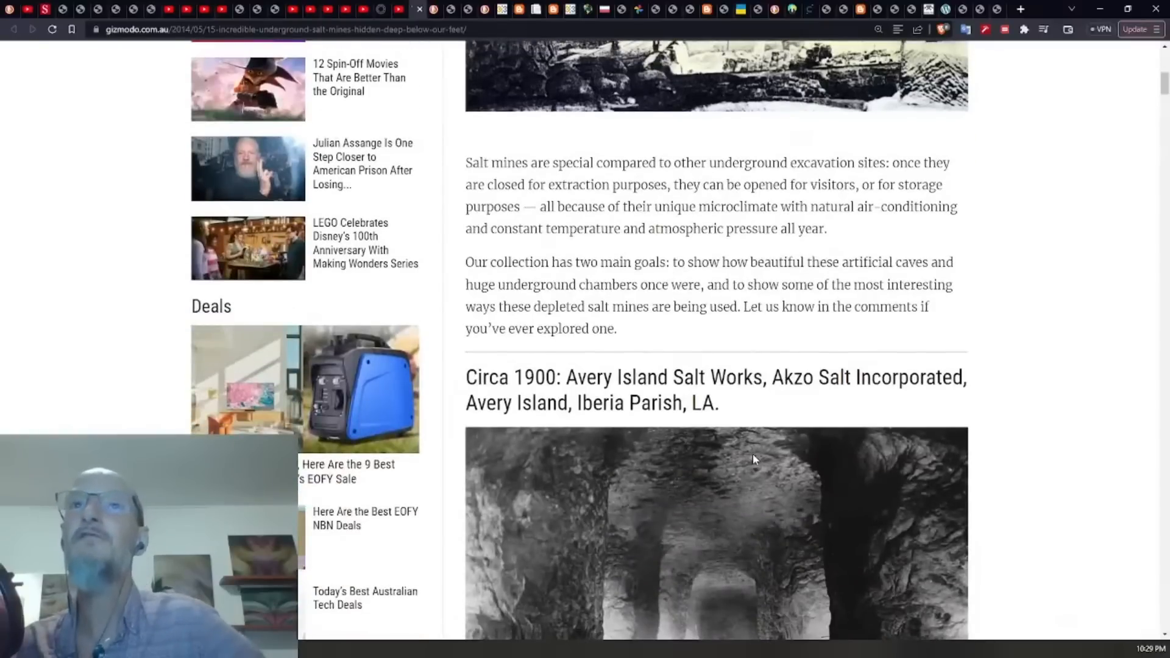
{"action": "scroll", "scroll_direction": "down", "scroll_amount": 3}
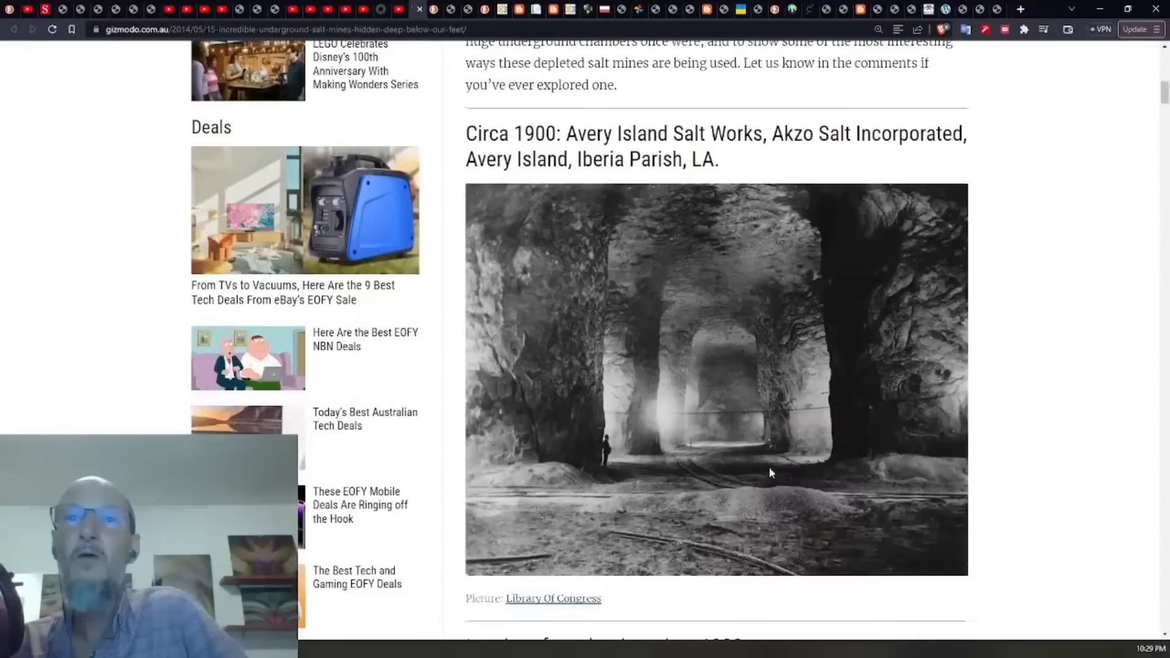
{"action": "mouse_move", "coordinate": [778, 458]}
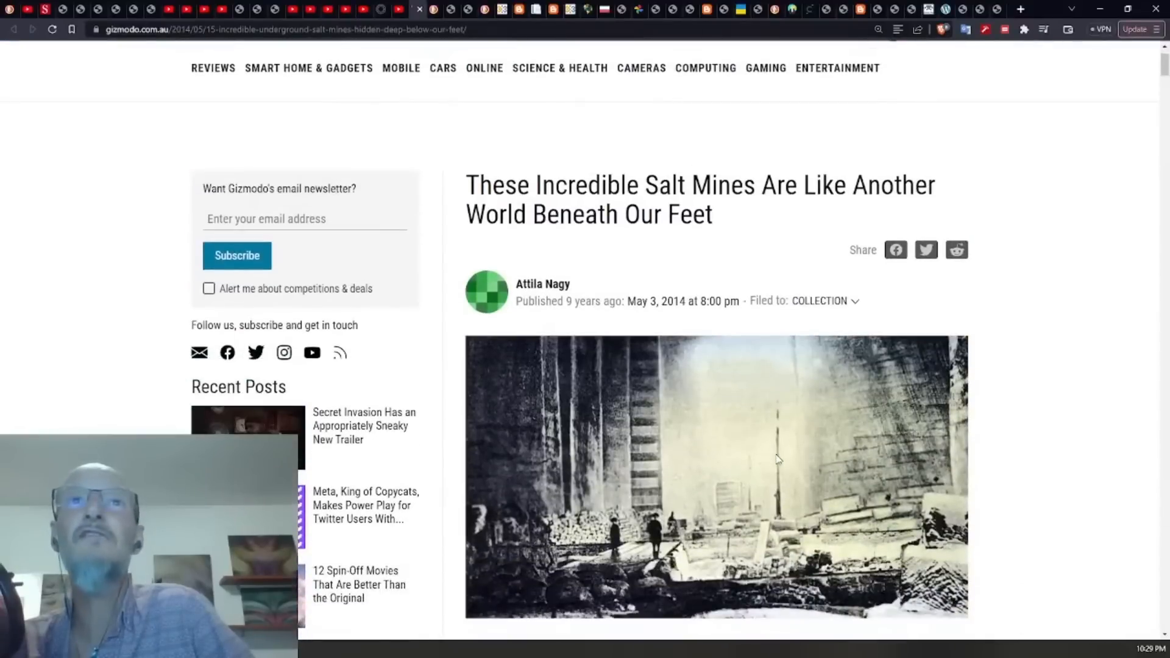
{"action": "scroll", "scroll_direction": "down", "scroll_amount": 3}
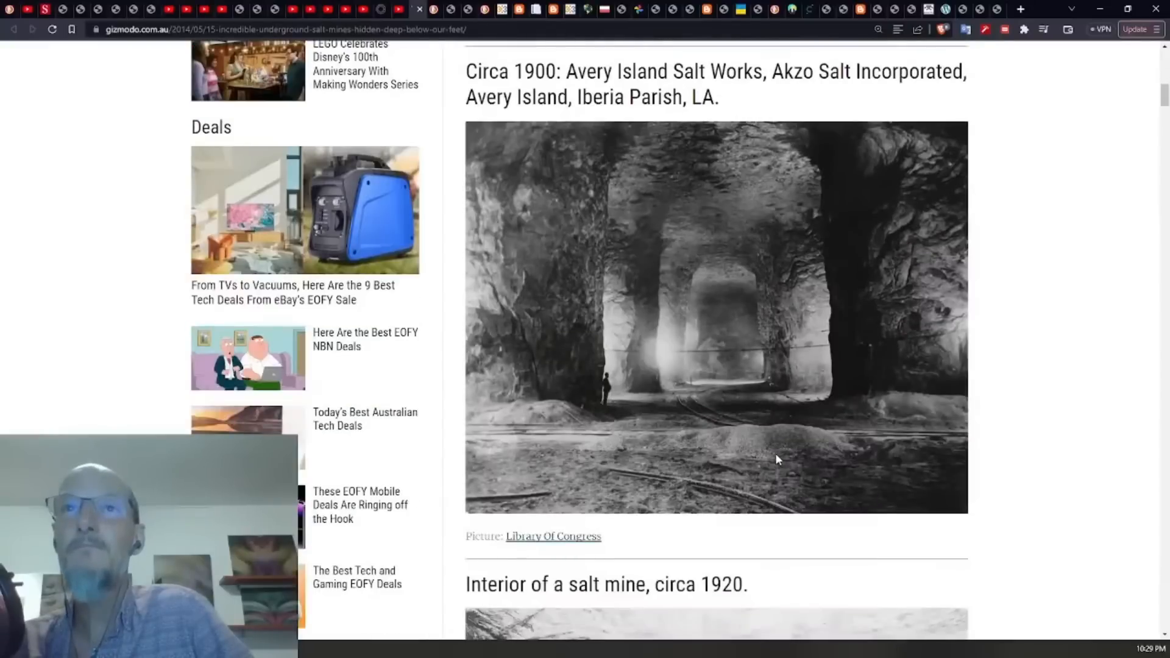
{"action": "scroll", "scroll_direction": "down", "scroll_amount": 3}
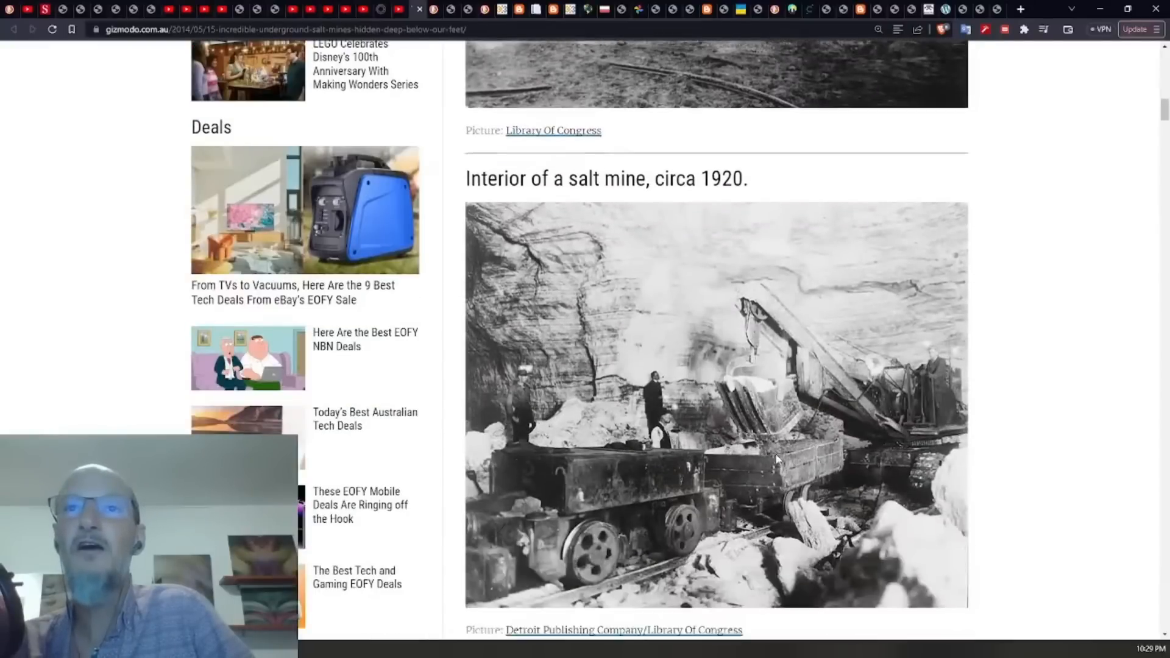
{"action": "scroll", "scroll_direction": "down", "scroll_amount": 3}
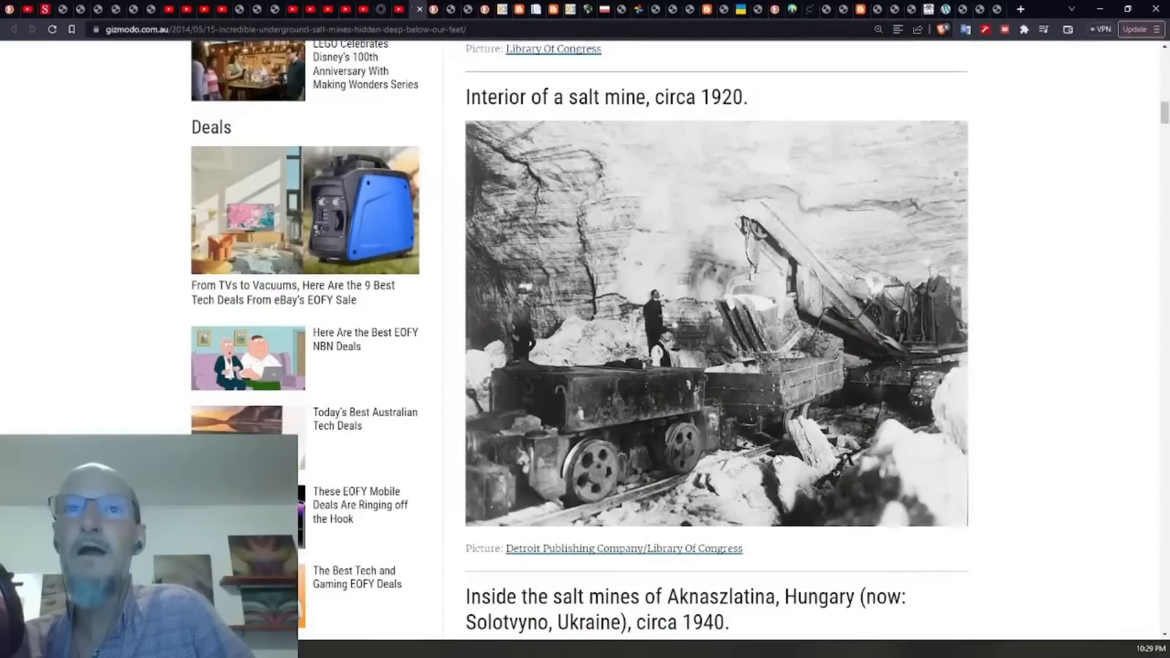
{"action": "scroll", "scroll_direction": "down", "scroll_amount": 3}
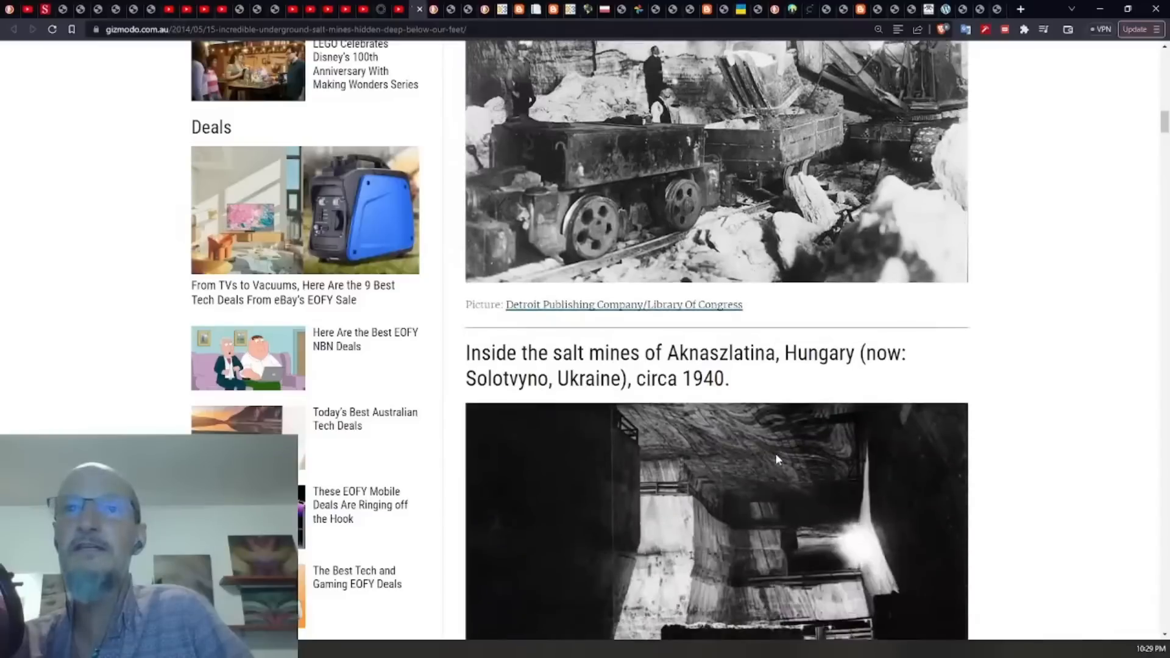
{"action": "scroll", "scroll_direction": "down", "scroll_amount": 3}
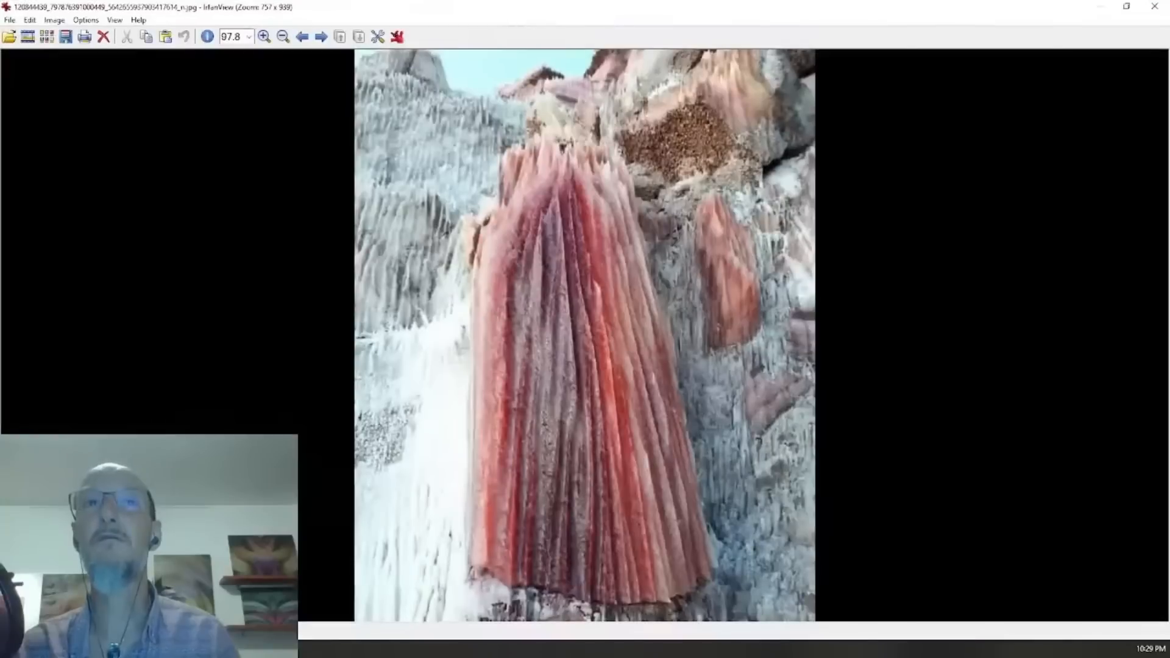
Advance to the next photo in the folder, reaching the banded orange salt spire.
{"action": "left_click", "coordinate": [320, 36]}
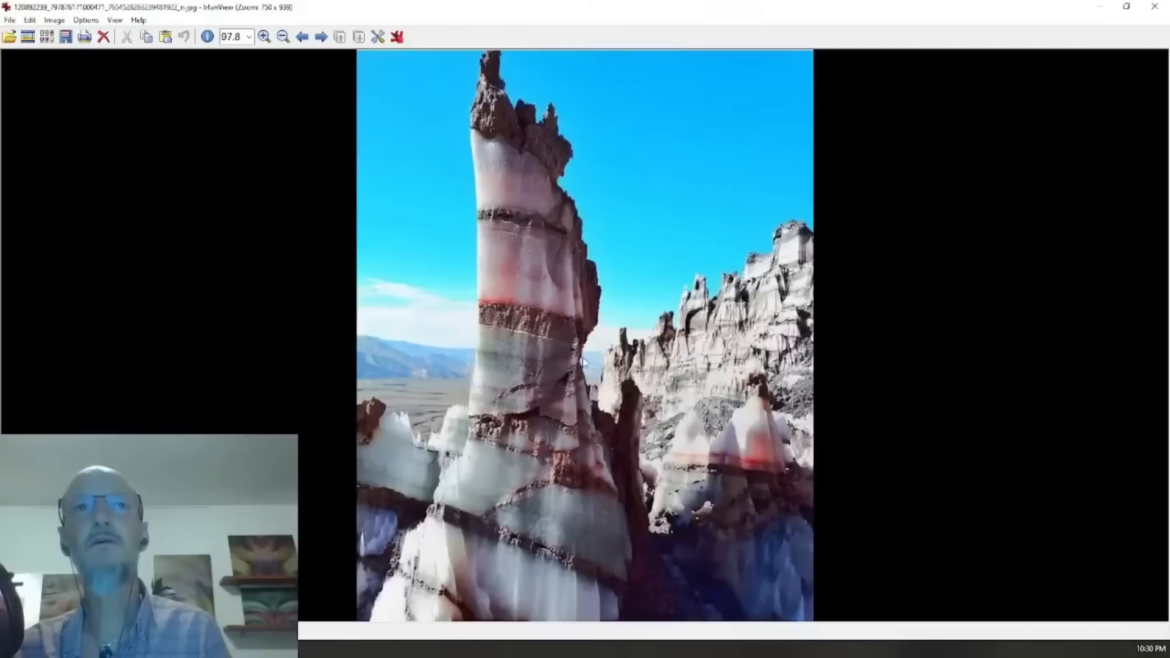
{"action": "mouse_move", "coordinate": [521, 232]}
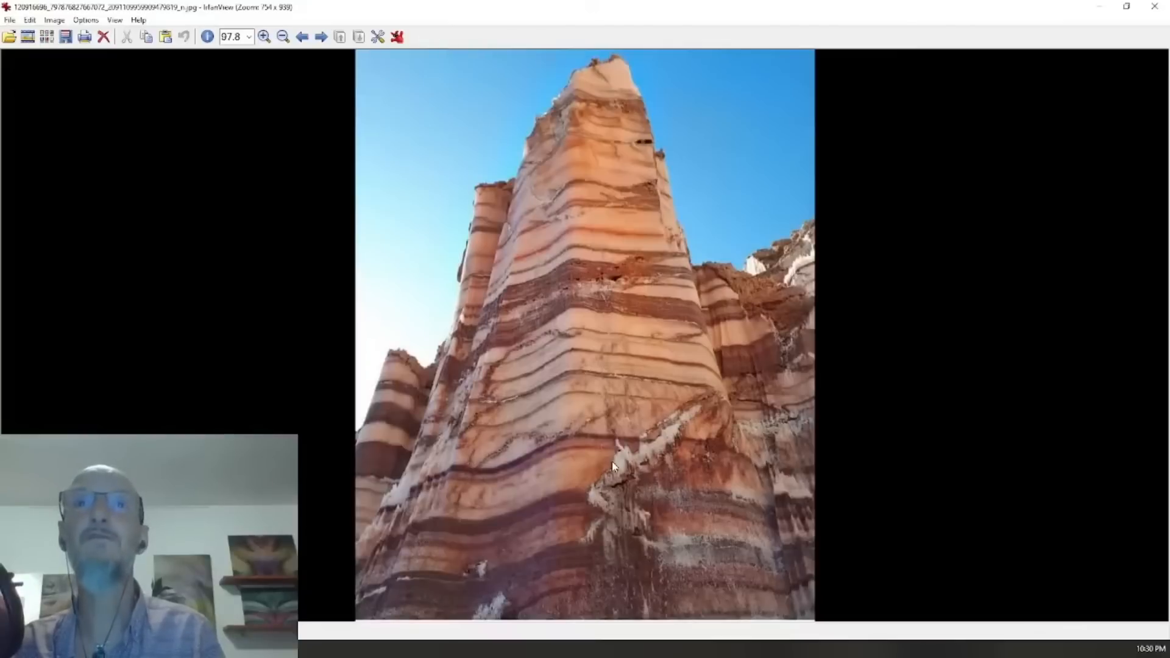
{"action": "mouse_move", "coordinate": [623, 468]}
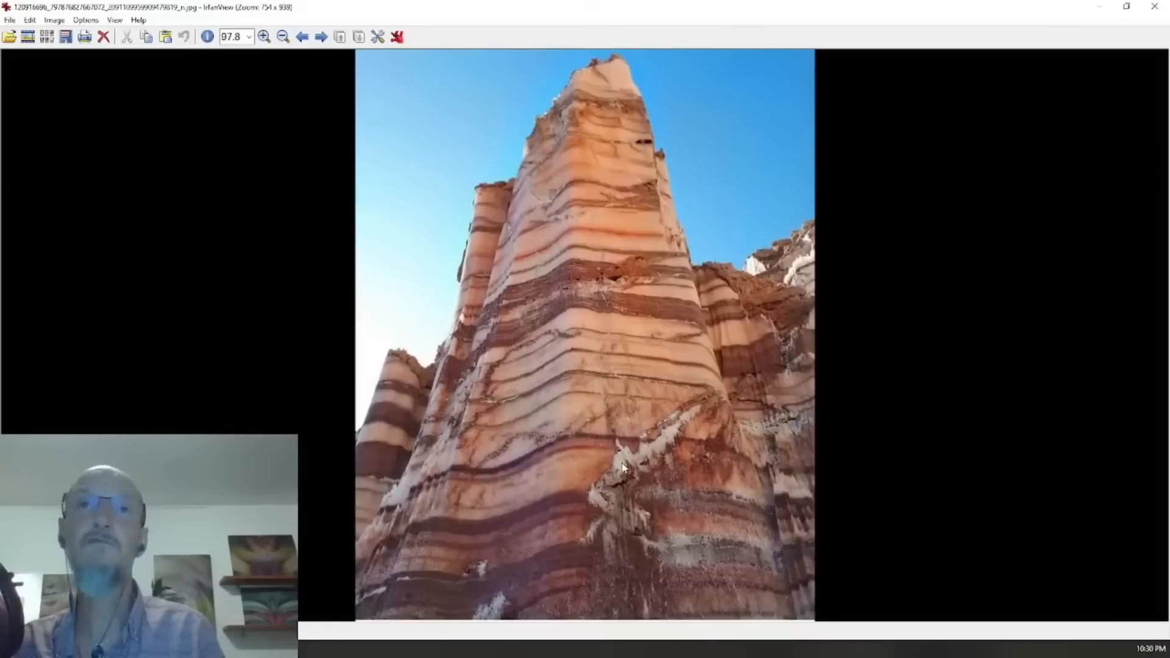
{"action": "mouse_move", "coordinate": [625, 472]}
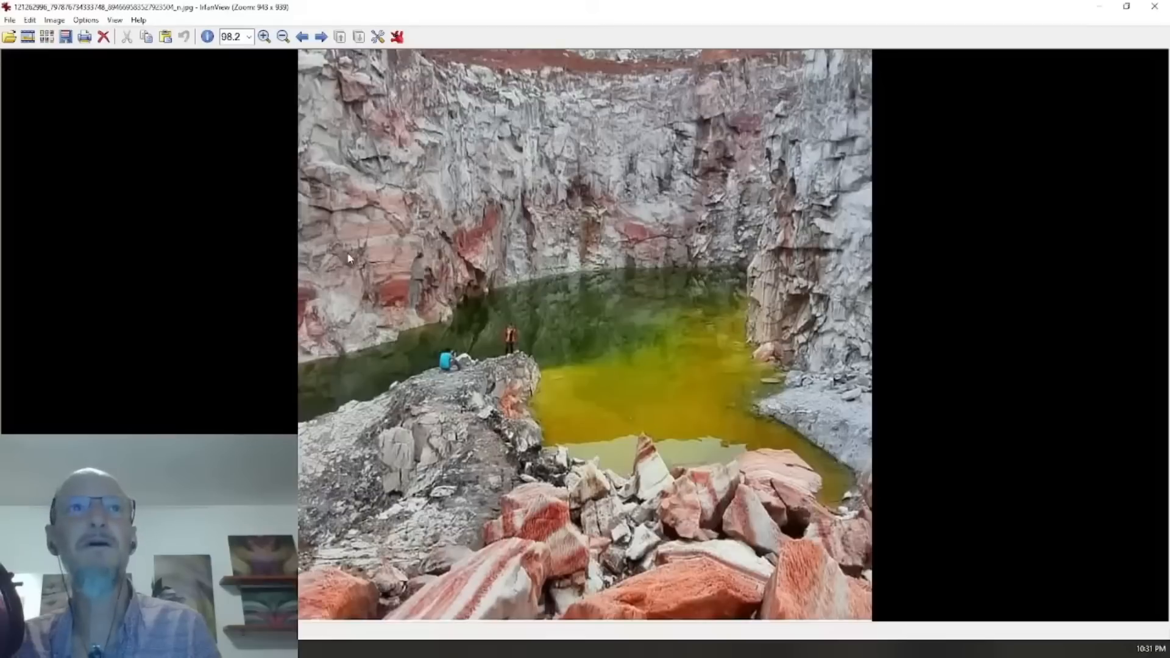
{"action": "mouse_move", "coordinate": [577, 203]}
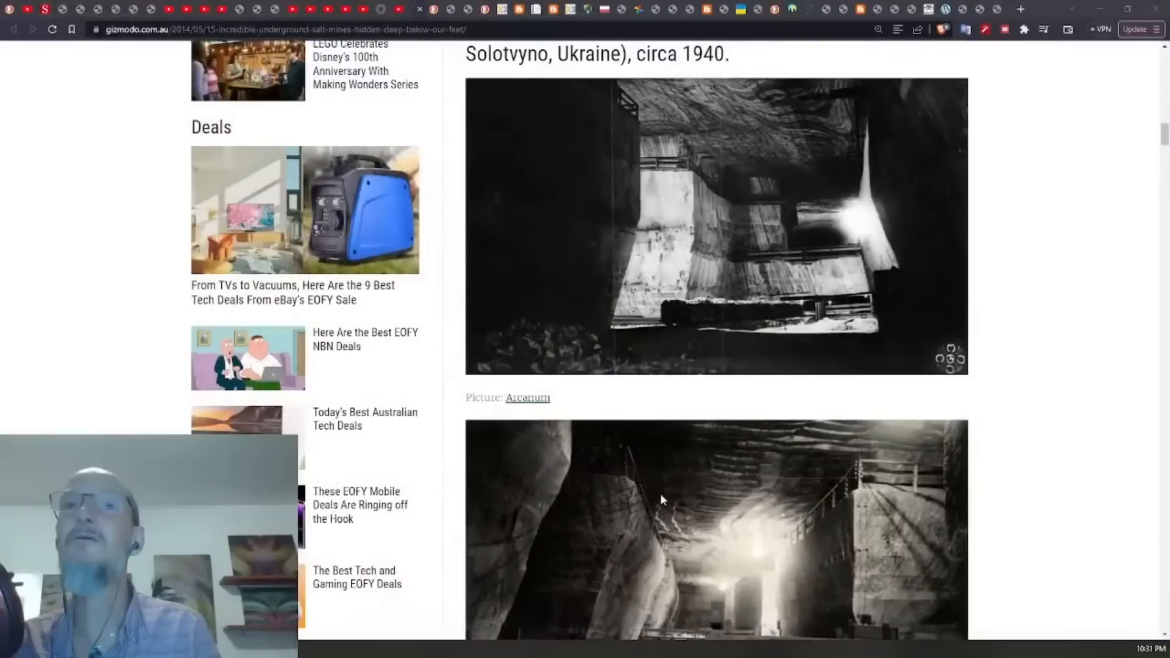
{"action": "mouse_move", "coordinate": [767, 105]}
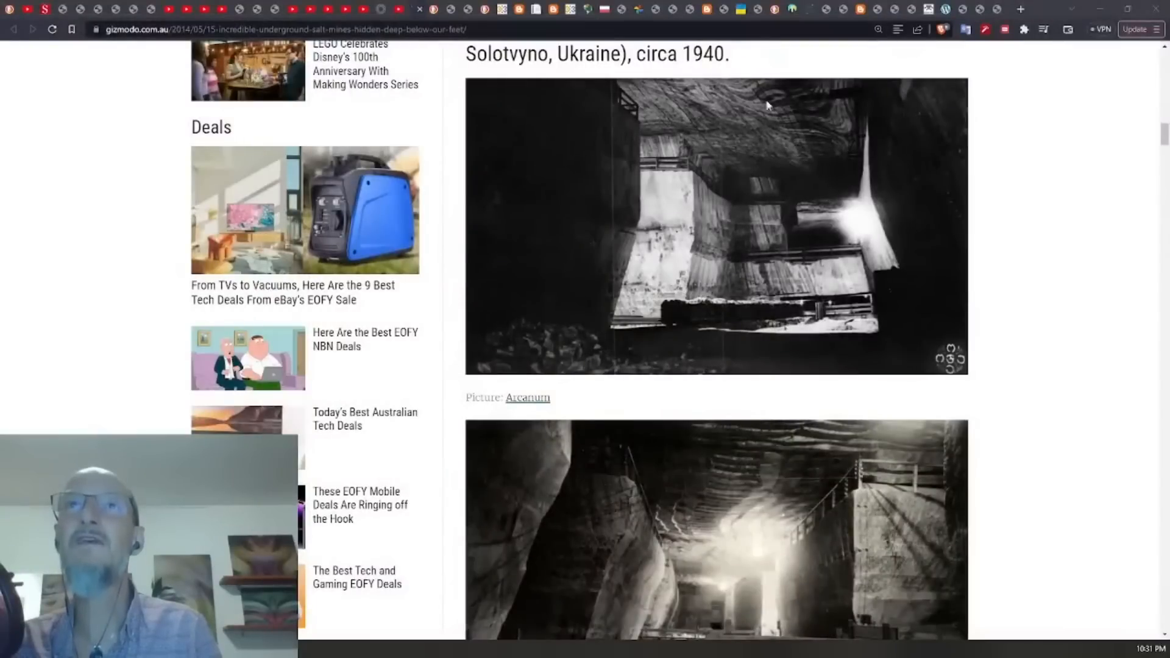
{"action": "mouse_move", "coordinate": [612, 122]}
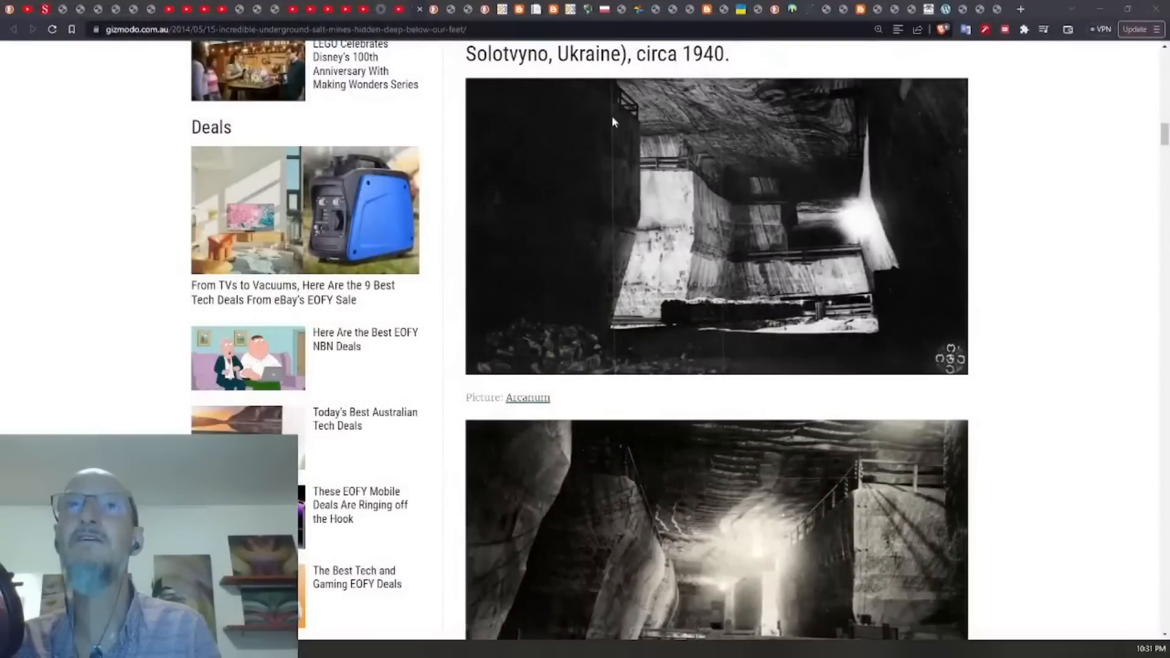
Scroll further down the Gizmodo article through the vintage black-and-white underground mine photos.
{"action": "scroll", "scroll_direction": "down", "scroll_amount": 3}
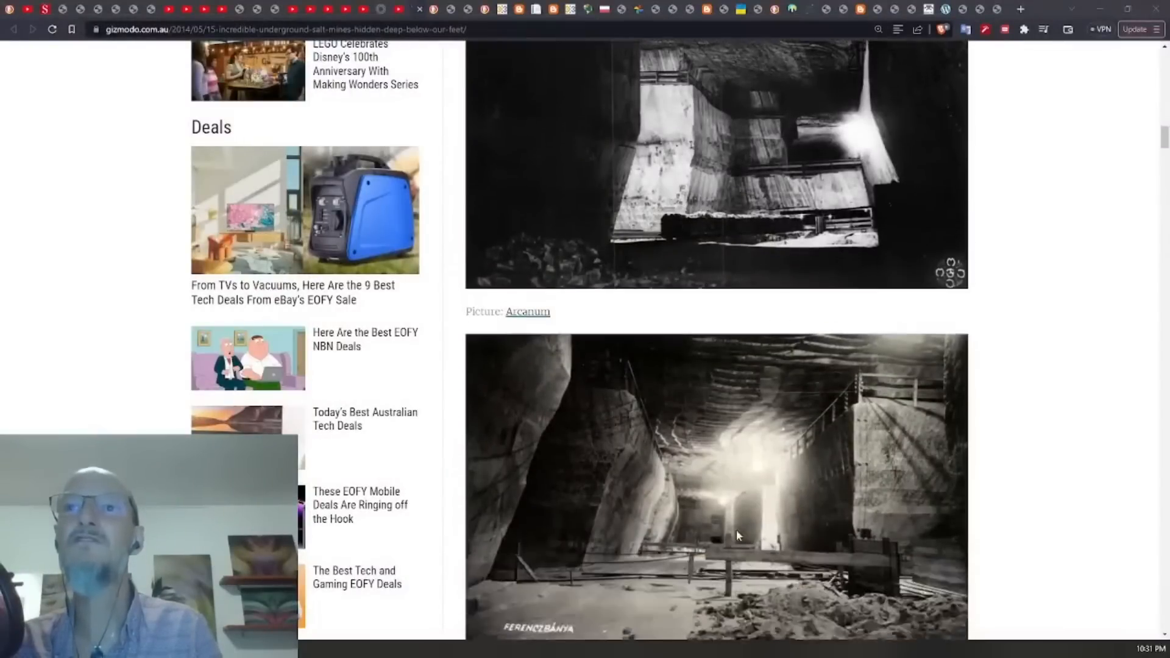
{"action": "scroll", "scroll_direction": "down", "scroll_amount": 3}
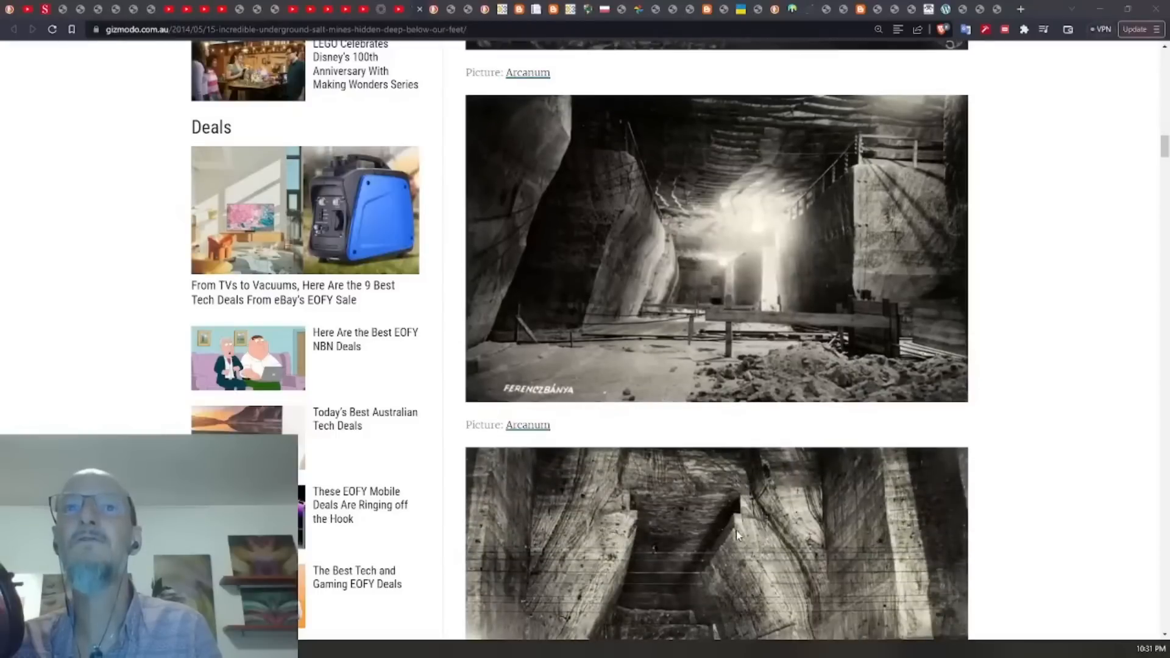
{"action": "scroll", "scroll_direction": "down", "scroll_amount": 3}
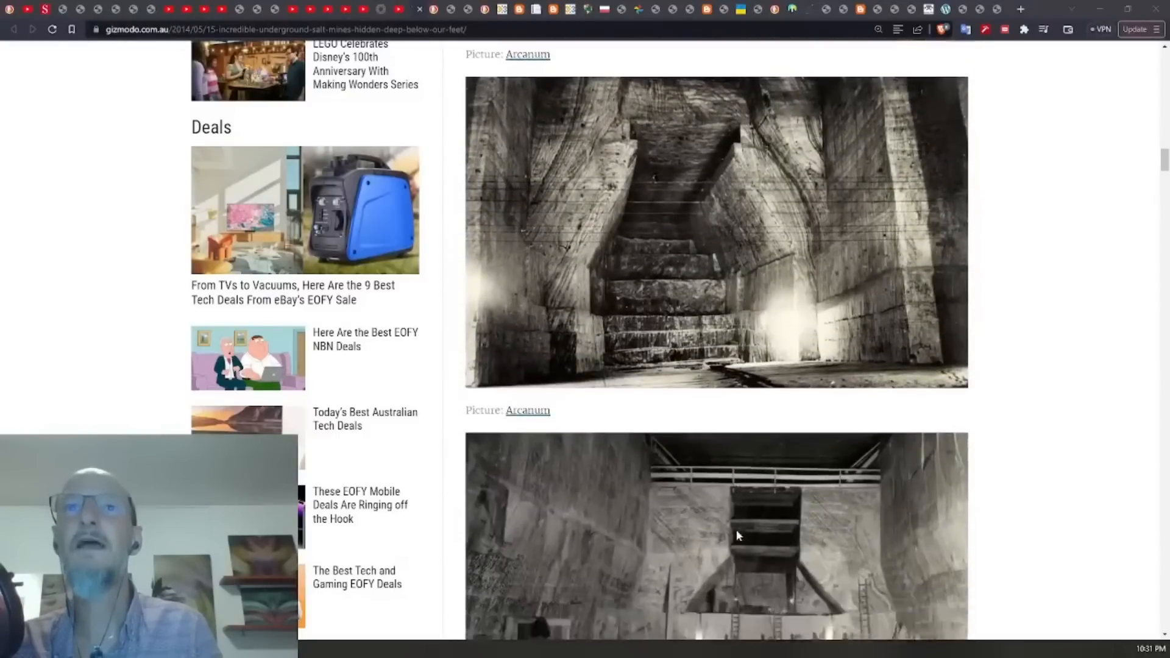
{"action": "scroll", "scroll_direction": "down", "scroll_amount": 3}
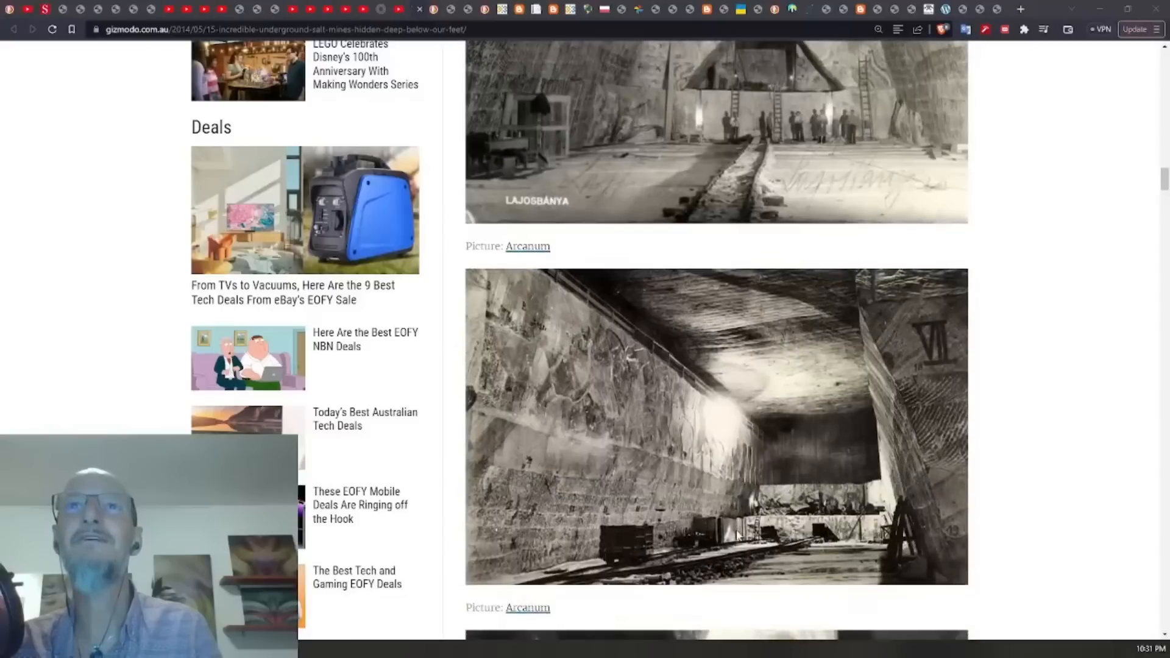
{"action": "scroll", "scroll_direction": "down", "scroll_amount": 3}
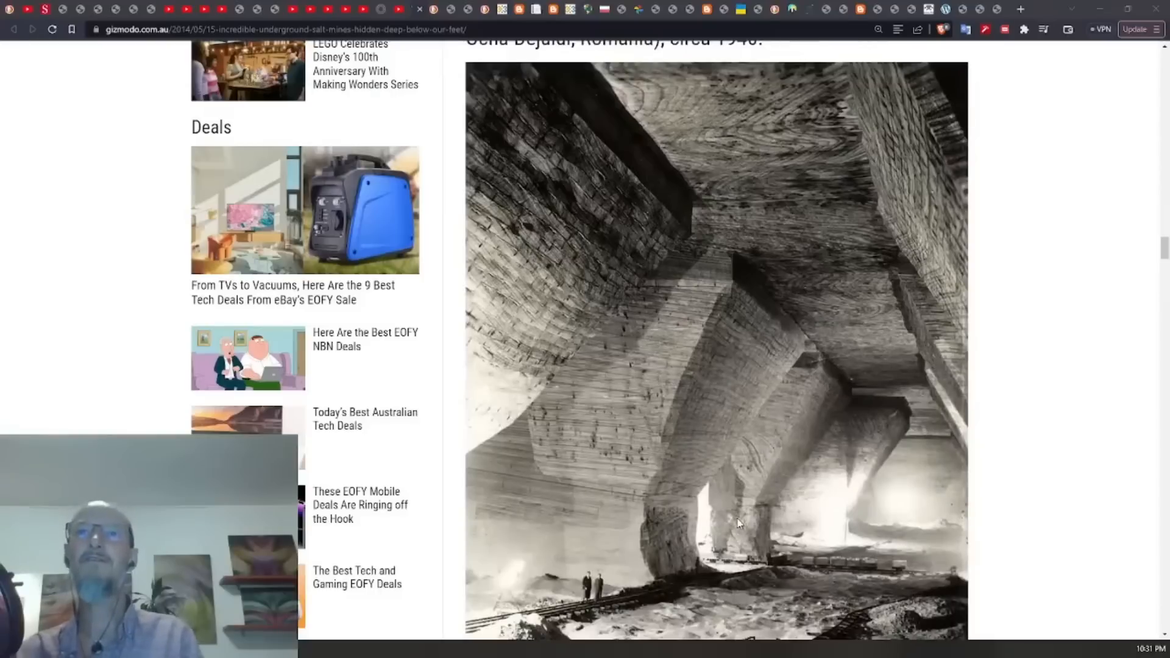
{"action": "scroll", "scroll_direction": "down", "scroll_amount": 3}
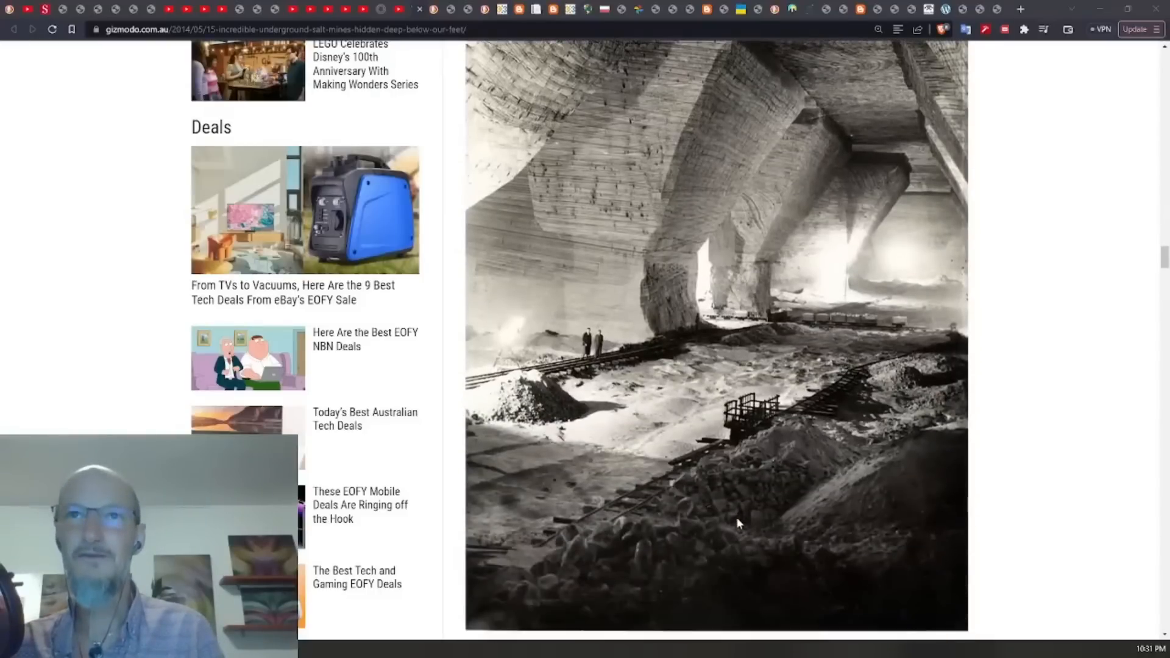
{"action": "scroll", "scroll_direction": "down", "scroll_amount": 3}
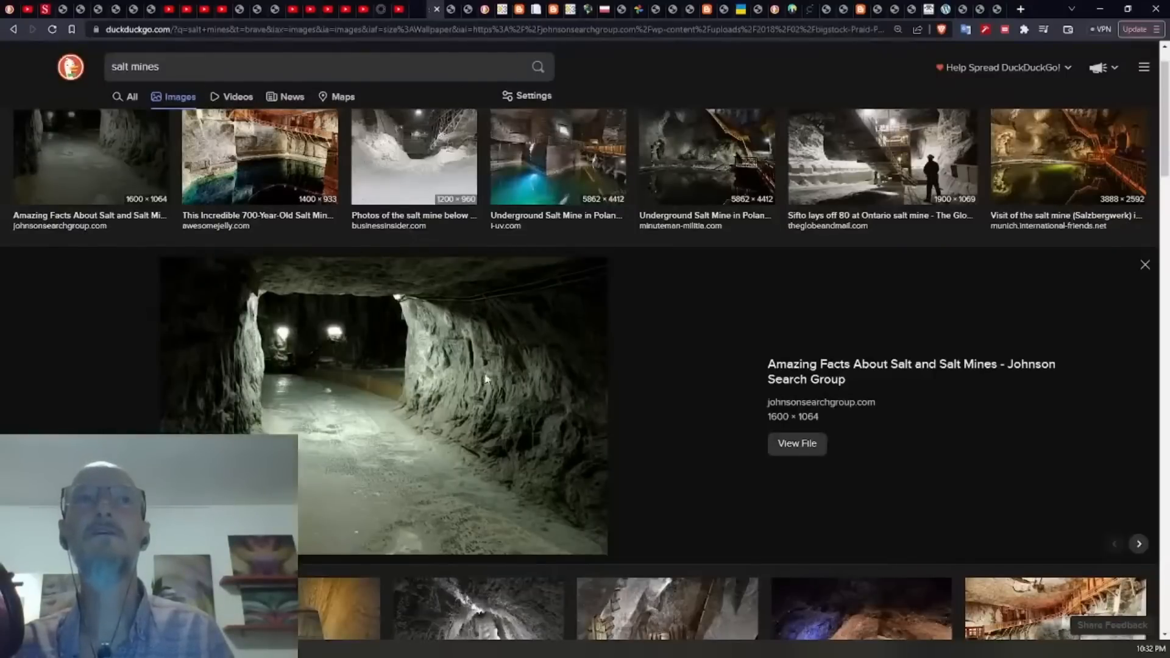
Bring up the local cave photo of a climber roped down a deep banded rock shaft.
{"action": "left_click", "coordinate": [796, 444]}
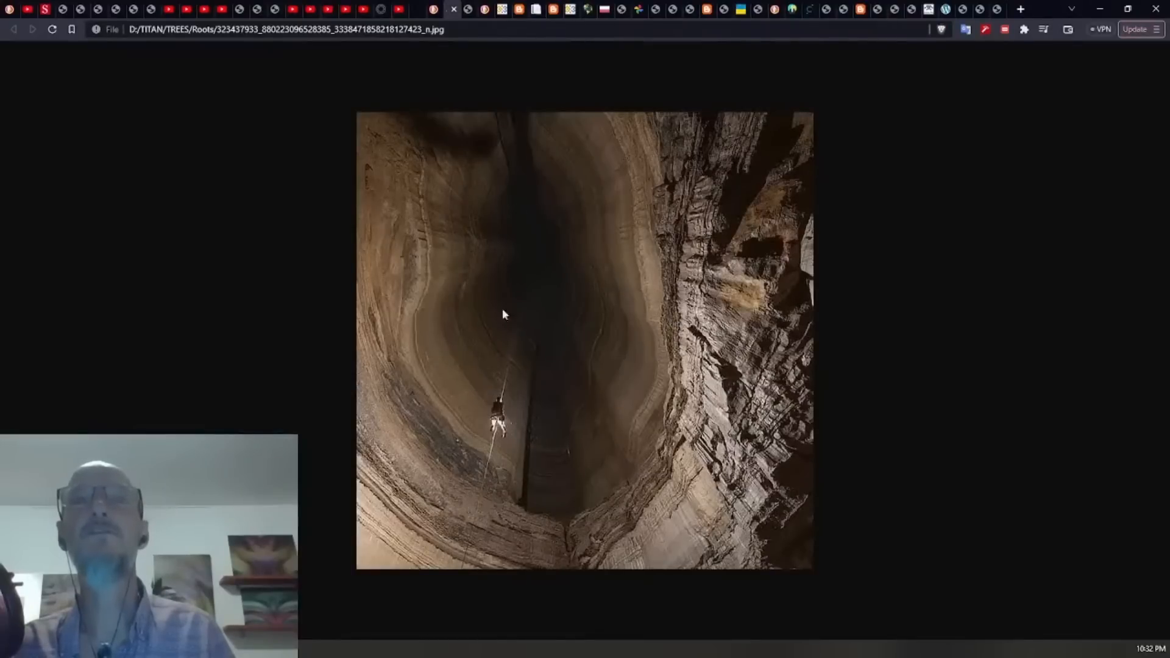
{"action": "mouse_move", "coordinate": [388, 151]}
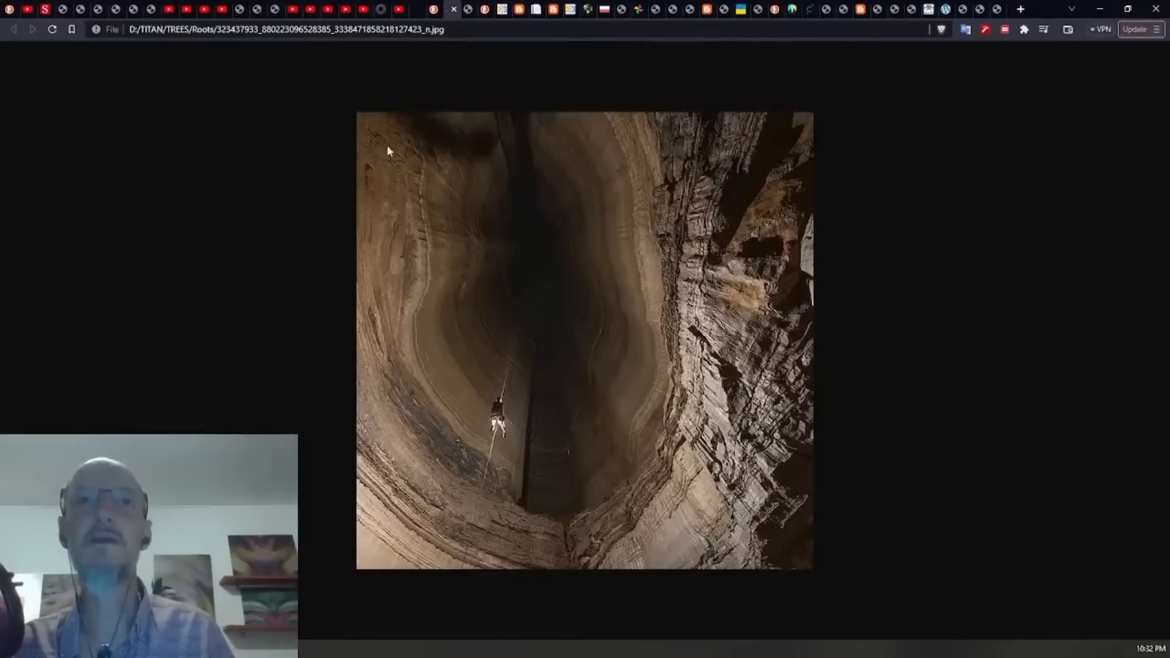
{"action": "mouse_move", "coordinate": [606, 502]}
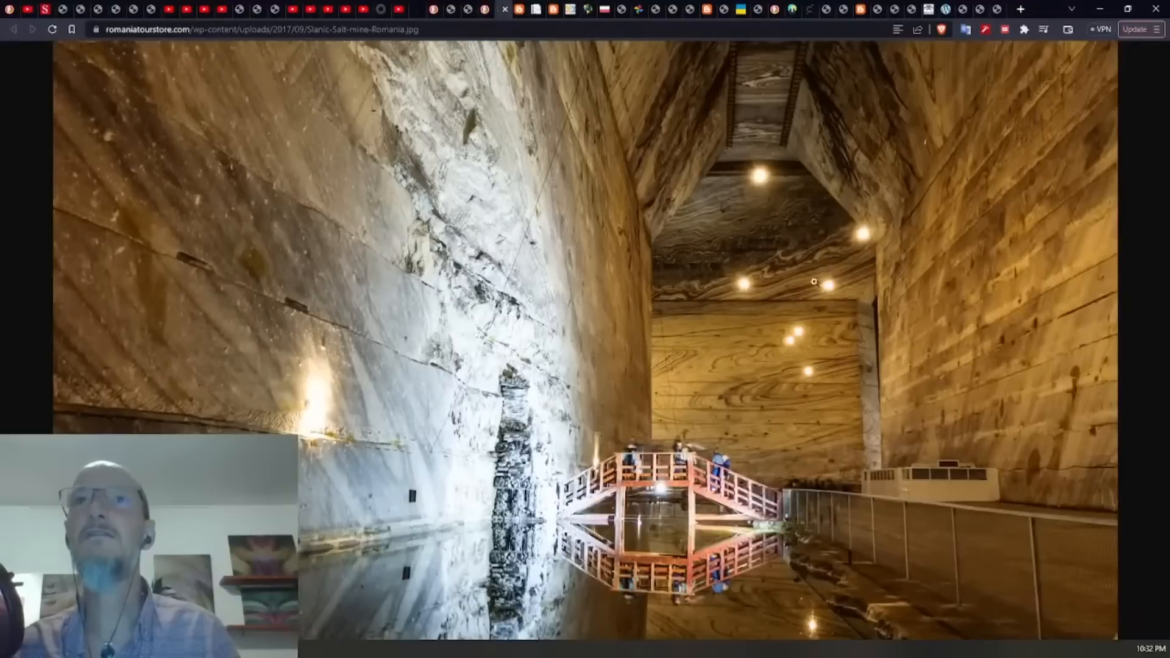
{"action": "mouse_move", "coordinate": [885, 400]}
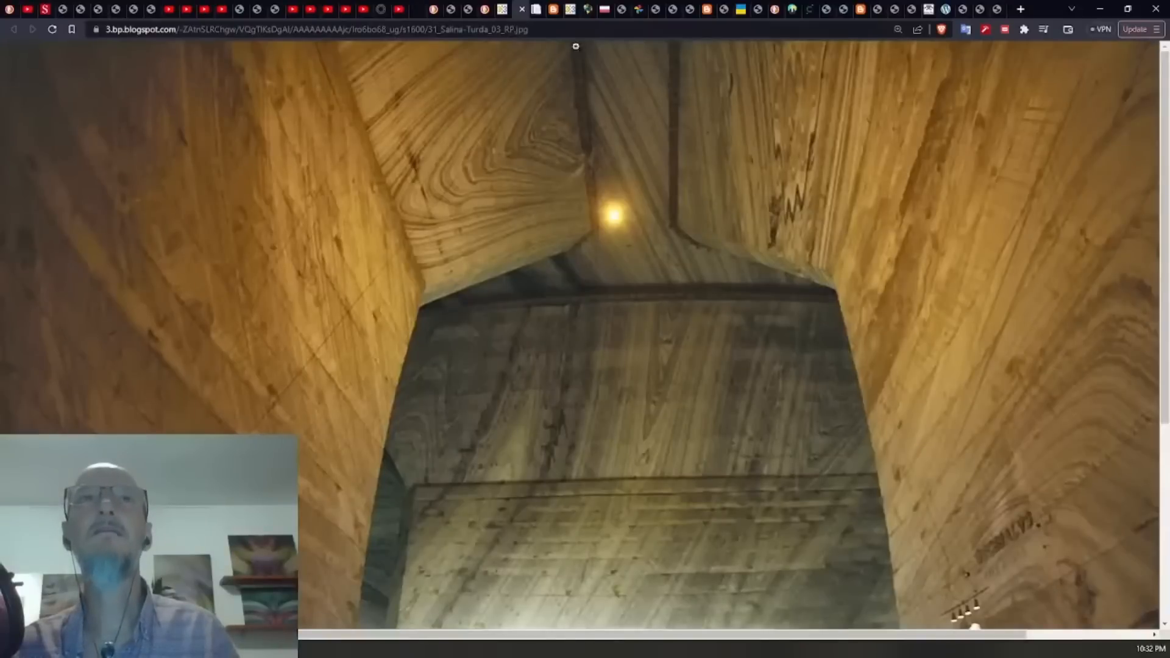
{"action": "mouse_move", "coordinate": [617, 341]}
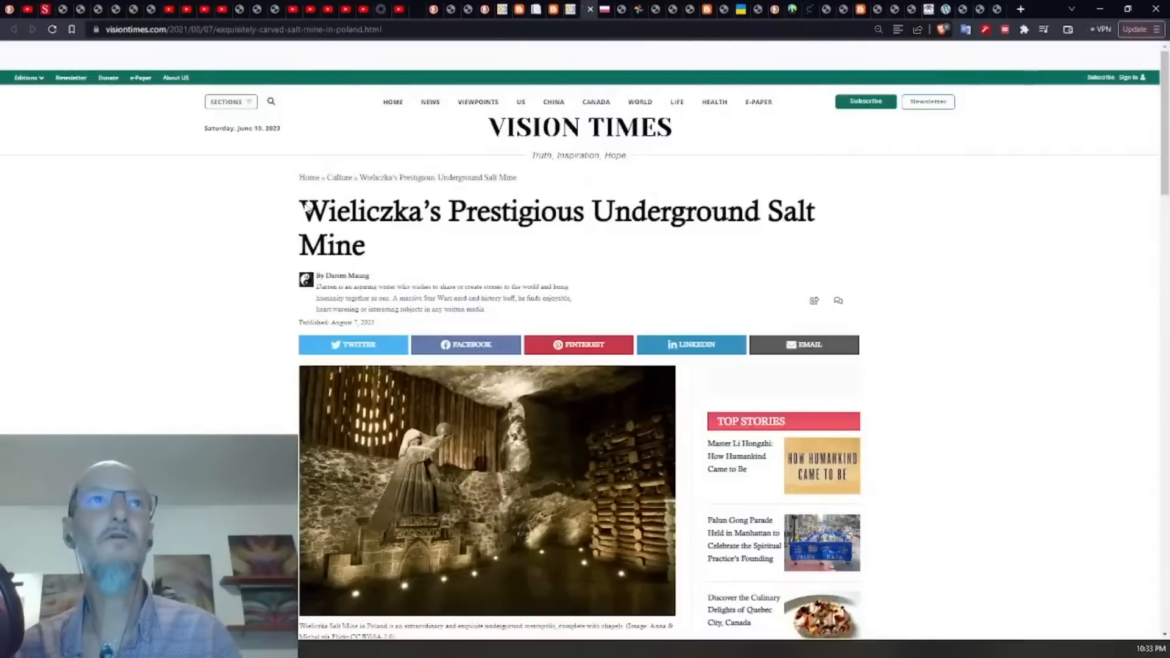
Scroll the Poland Active Wieliczka Salt Mine page down to its price-per-person table.
{"action": "double_click", "coordinate": [368, 211]}
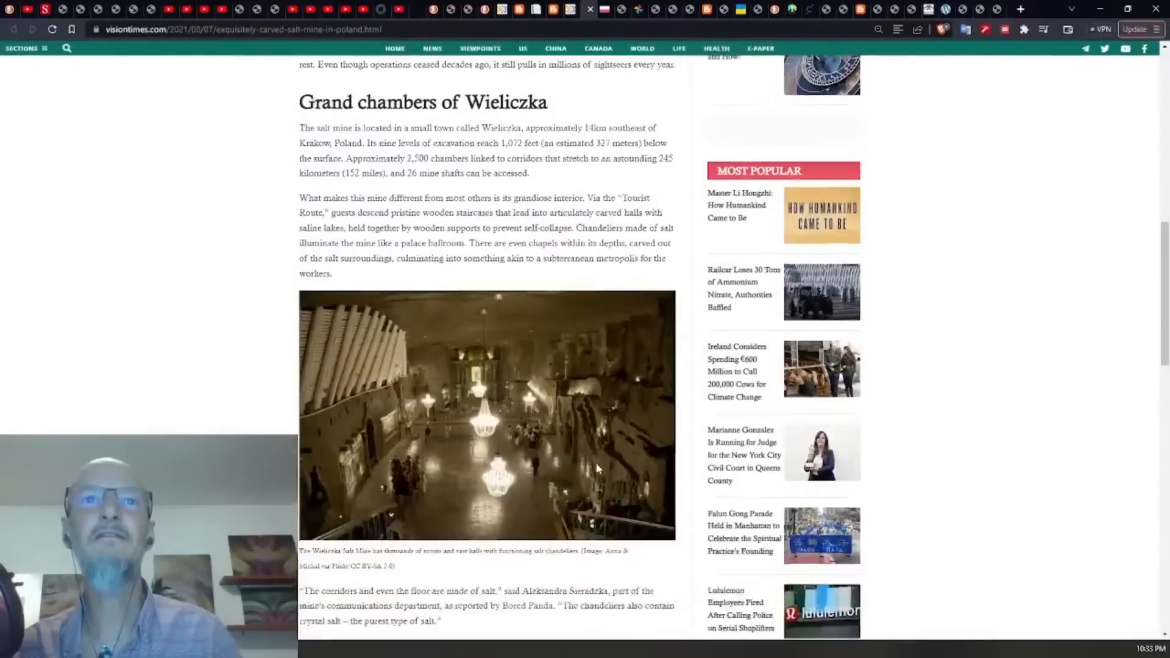
{"action": "scroll", "scroll_direction": "down", "scroll_amount": 3}
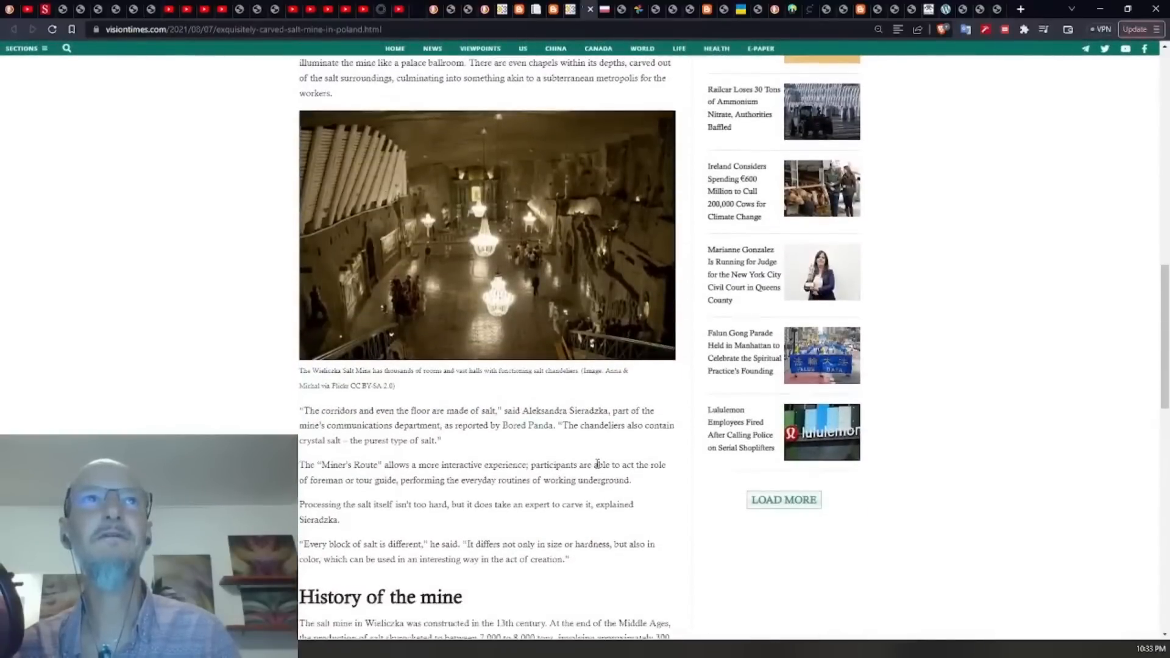
{"action": "scroll", "scroll_direction": "down", "scroll_amount": 3}
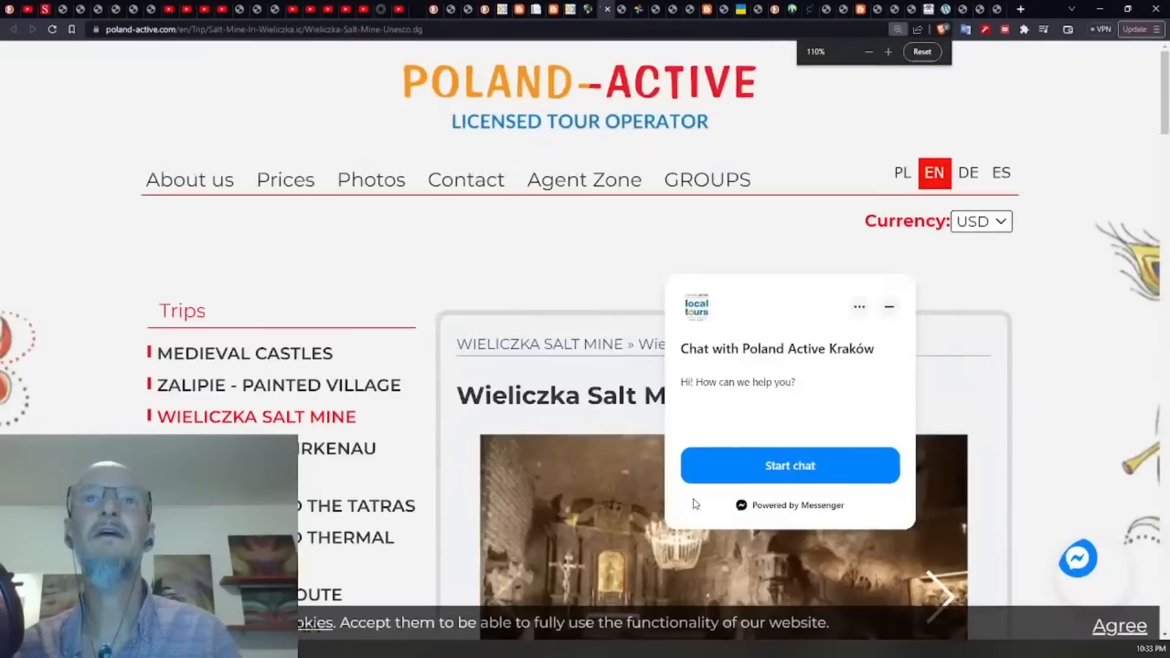
{"action": "scroll", "scroll_direction": "down", "scroll_amount": 3}
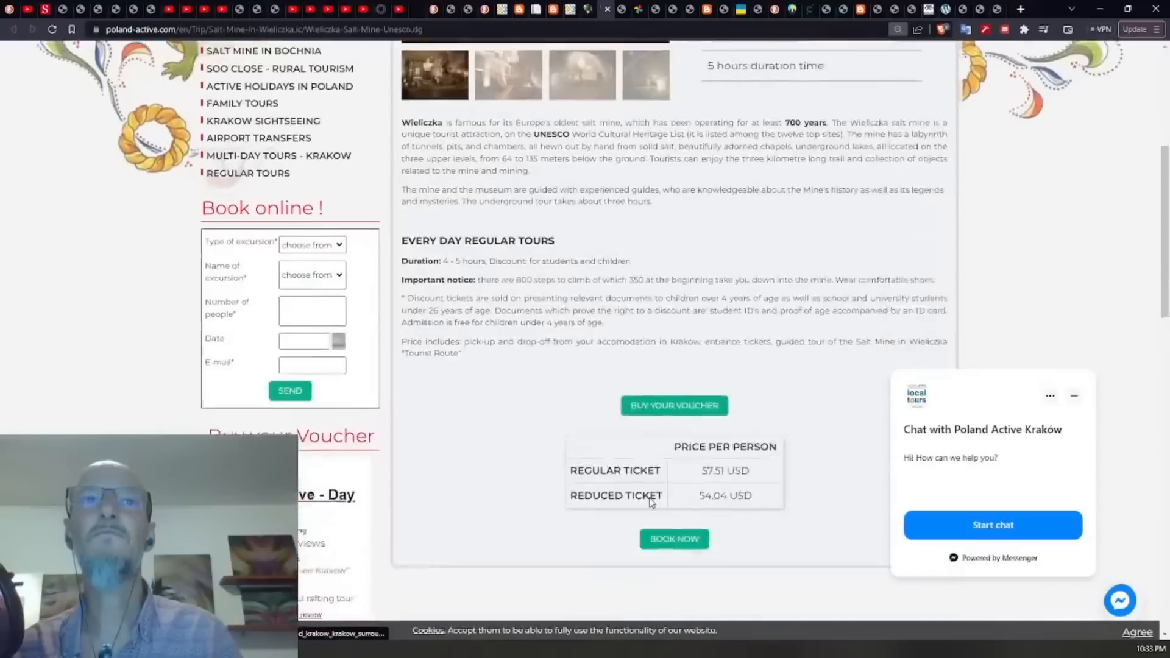
{"action": "scroll", "scroll_direction": "down", "scroll_amount": 3}
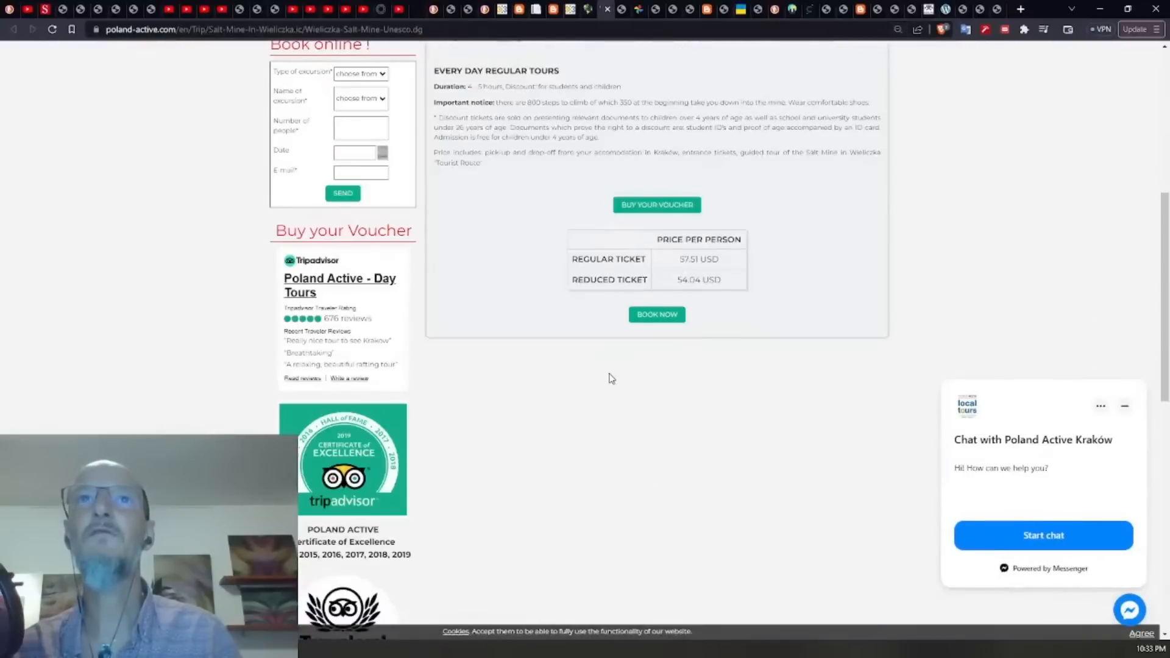
{"action": "scroll", "scroll_direction": "up", "scroll_amount": 3}
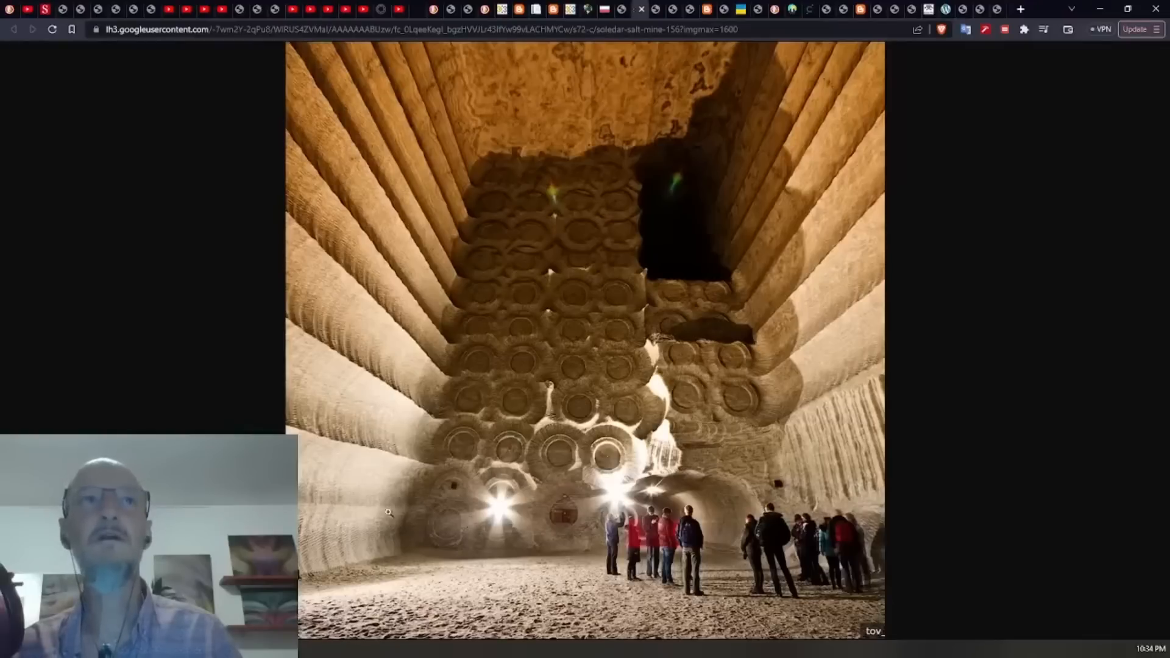
{"action": "mouse_move", "coordinate": [444, 564]}
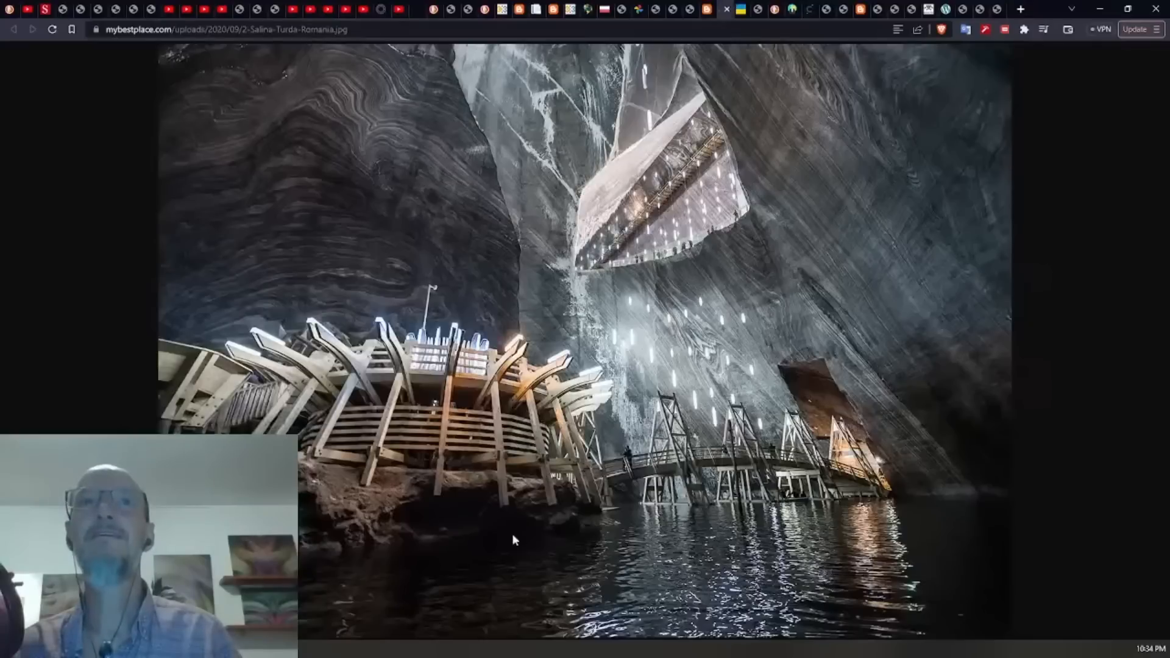
{"action": "mouse_move", "coordinate": [773, 566]}
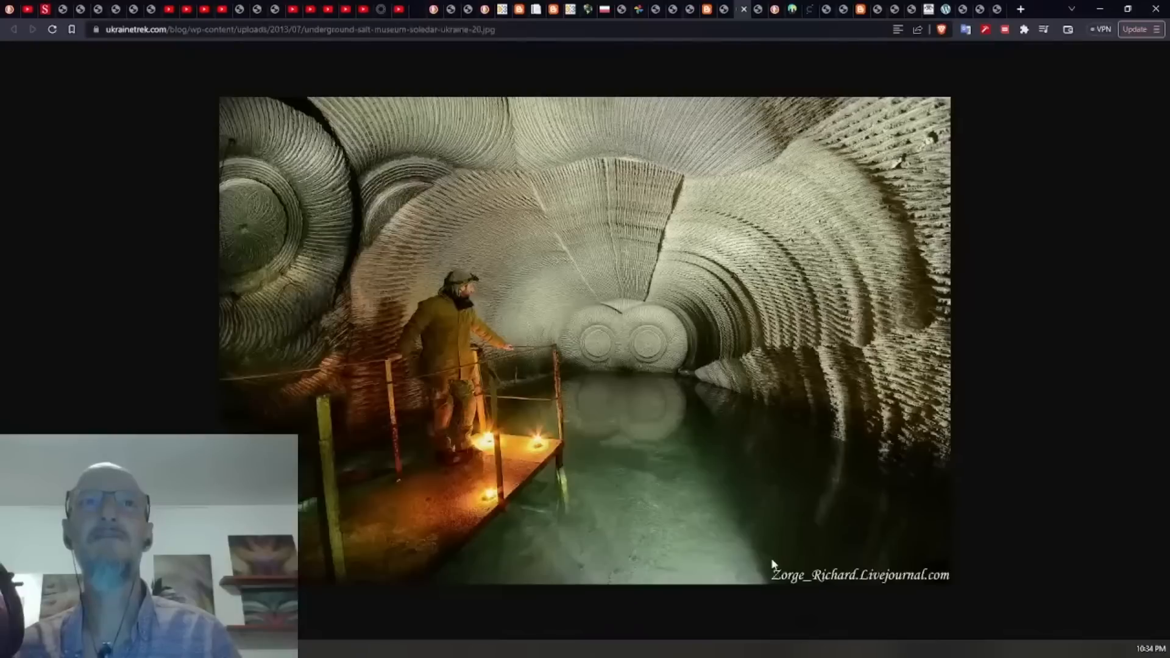
{"action": "mouse_move", "coordinate": [679, 597]}
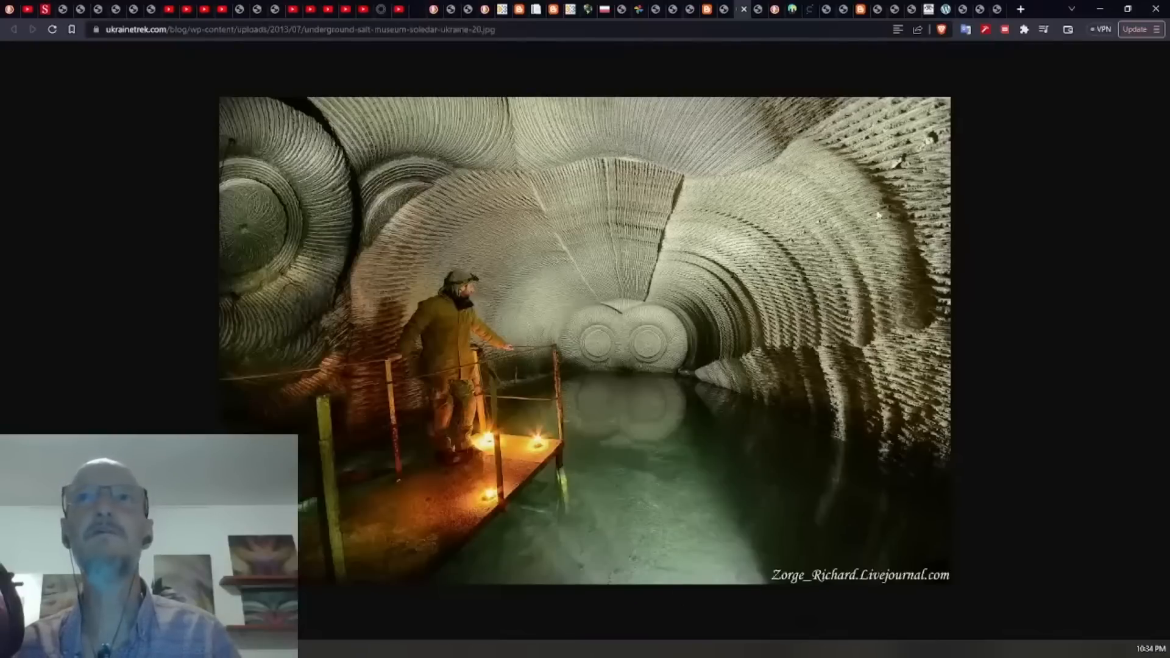
{"action": "mouse_move", "coordinate": [870, 405]}
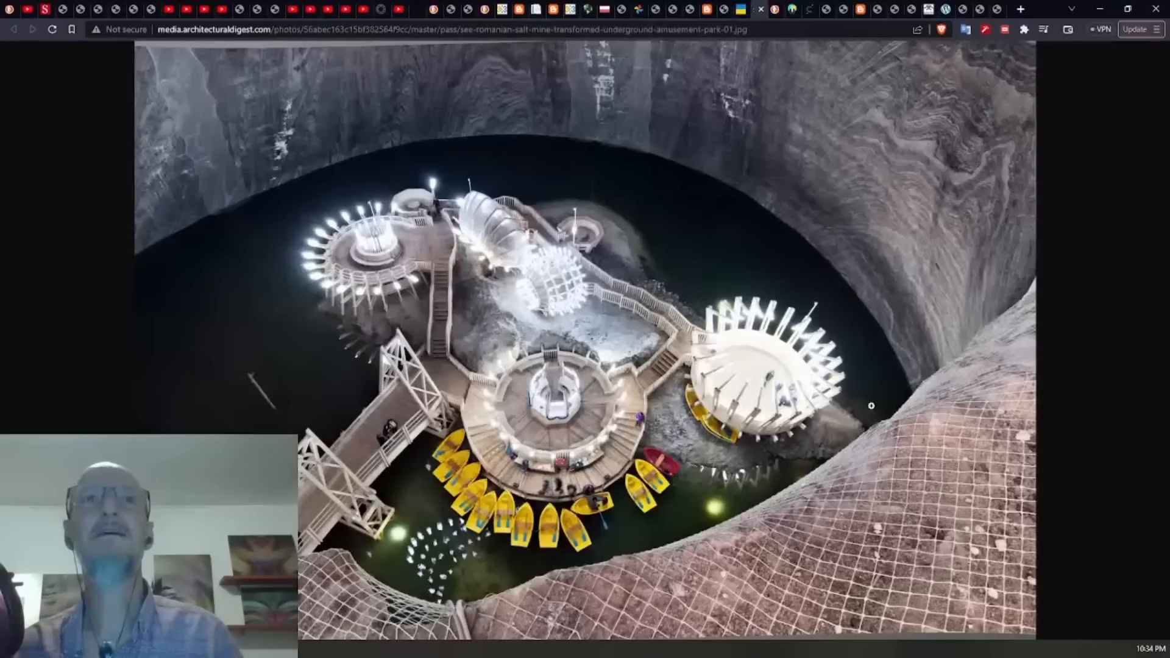
{"action": "mouse_move", "coordinate": [996, 473]}
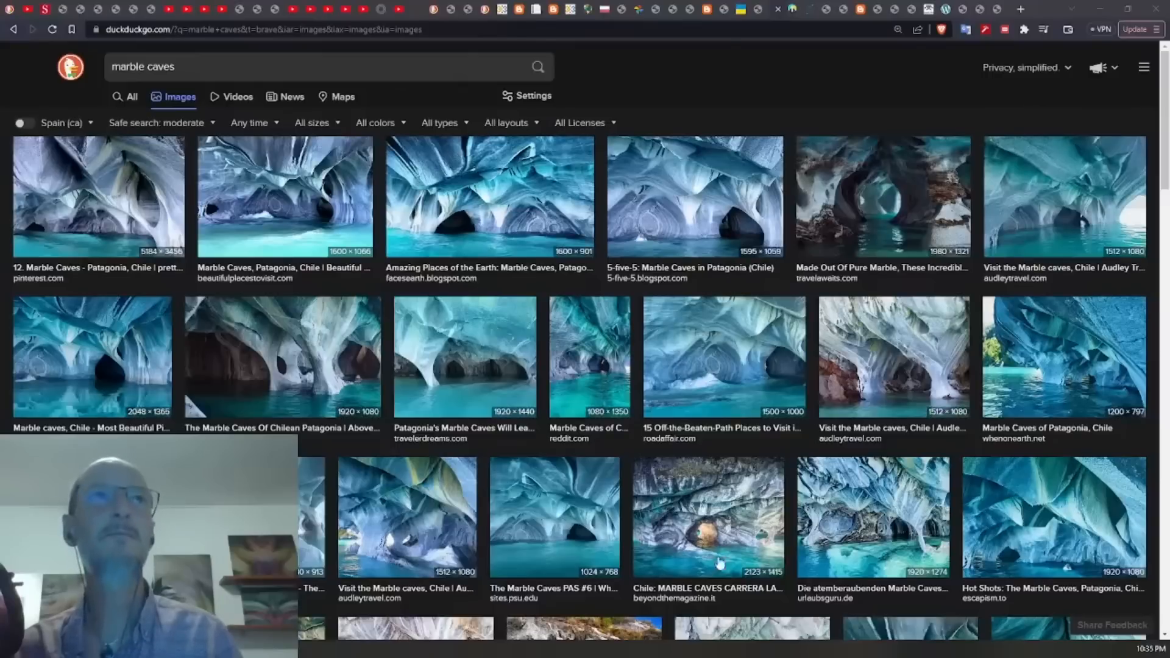
{"action": "mouse_move", "coordinate": [872, 348]}
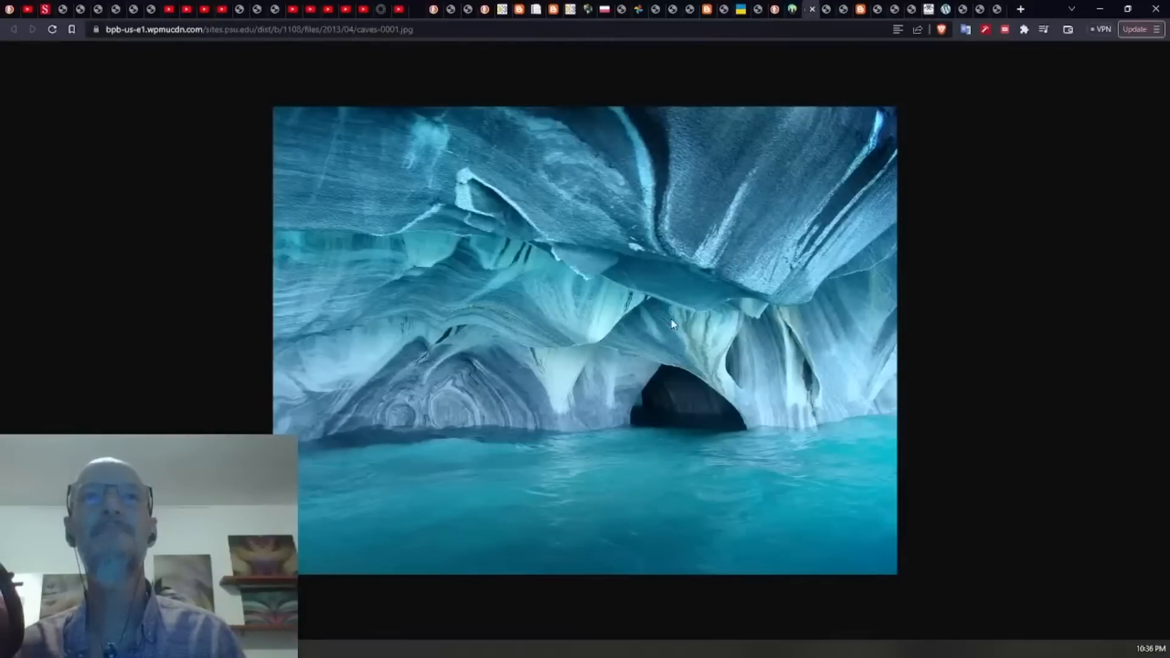
{"action": "left_click", "coordinate": [672, 323]}
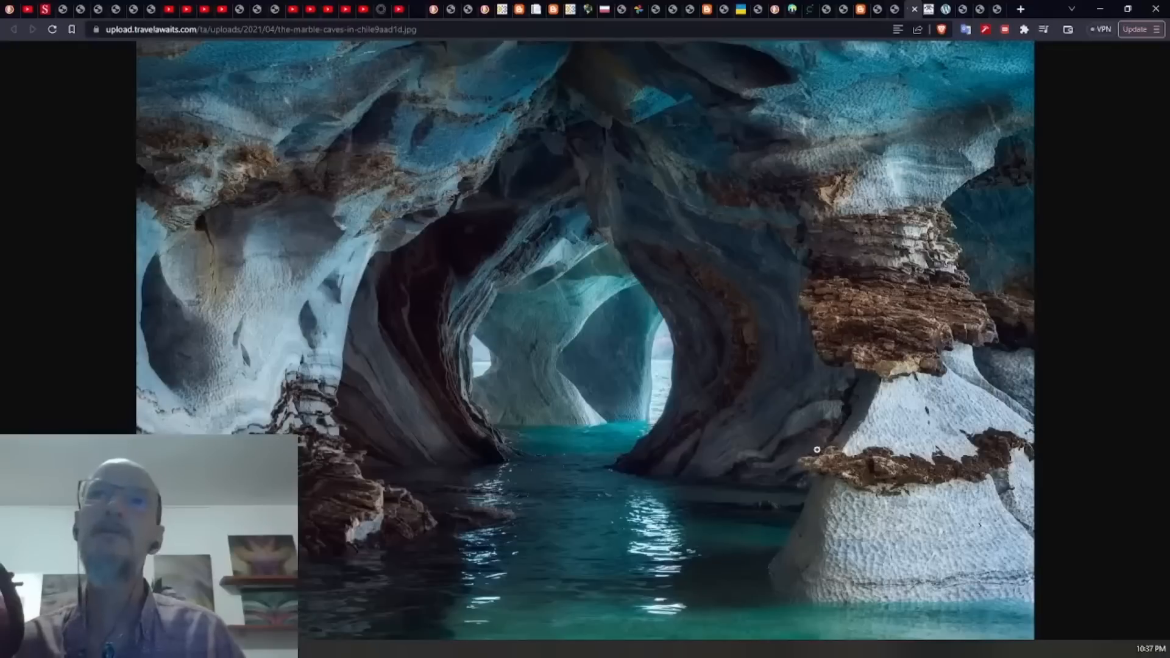
{"action": "mouse_move", "coordinate": [959, 468]}
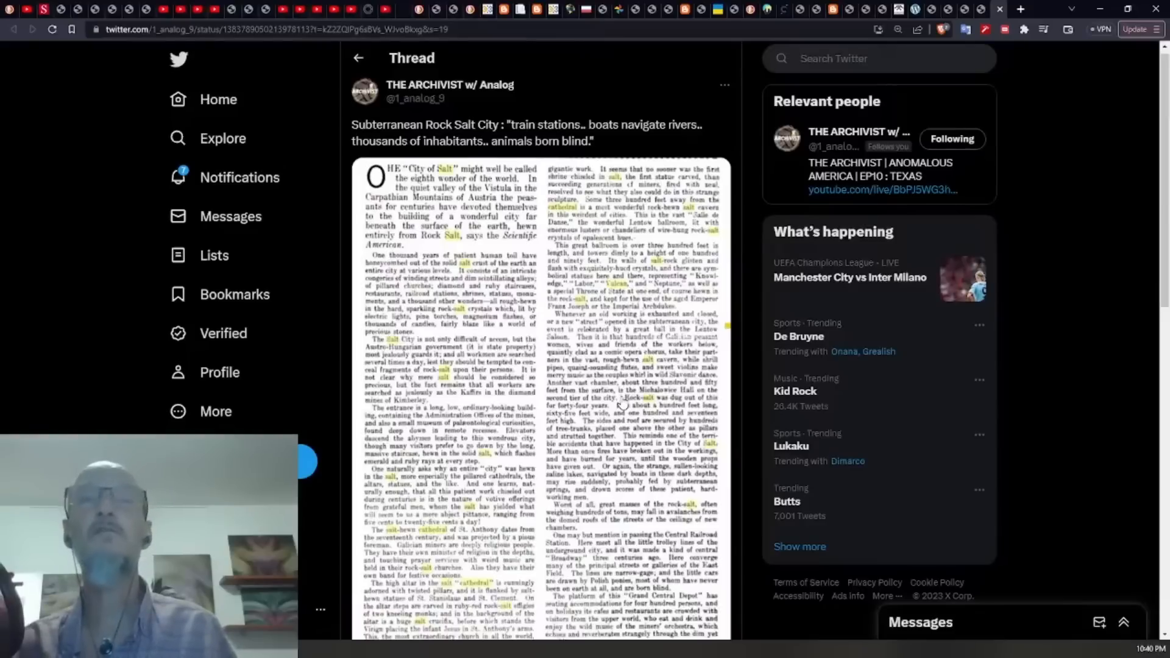
{"action": "mouse_move", "coordinate": [627, 299]}
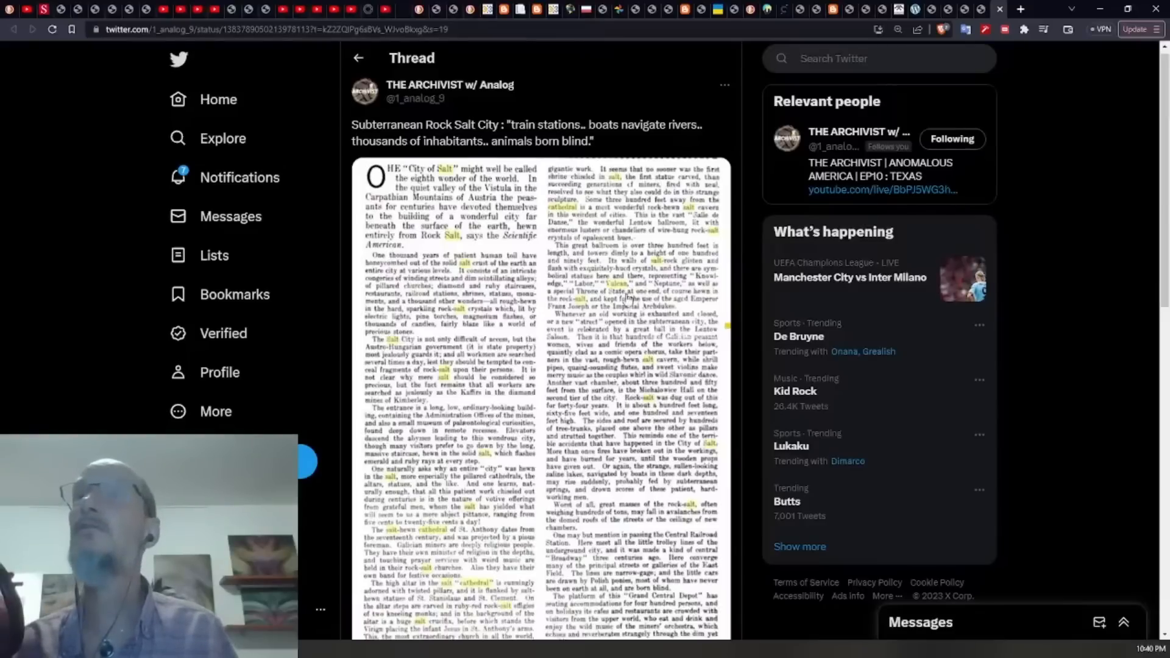
Scroll the tweet thread so the whole 'City of Salt' newspaper clipping is readable.
{"action": "scroll", "scroll_direction": "down", "scroll_amount": 3}
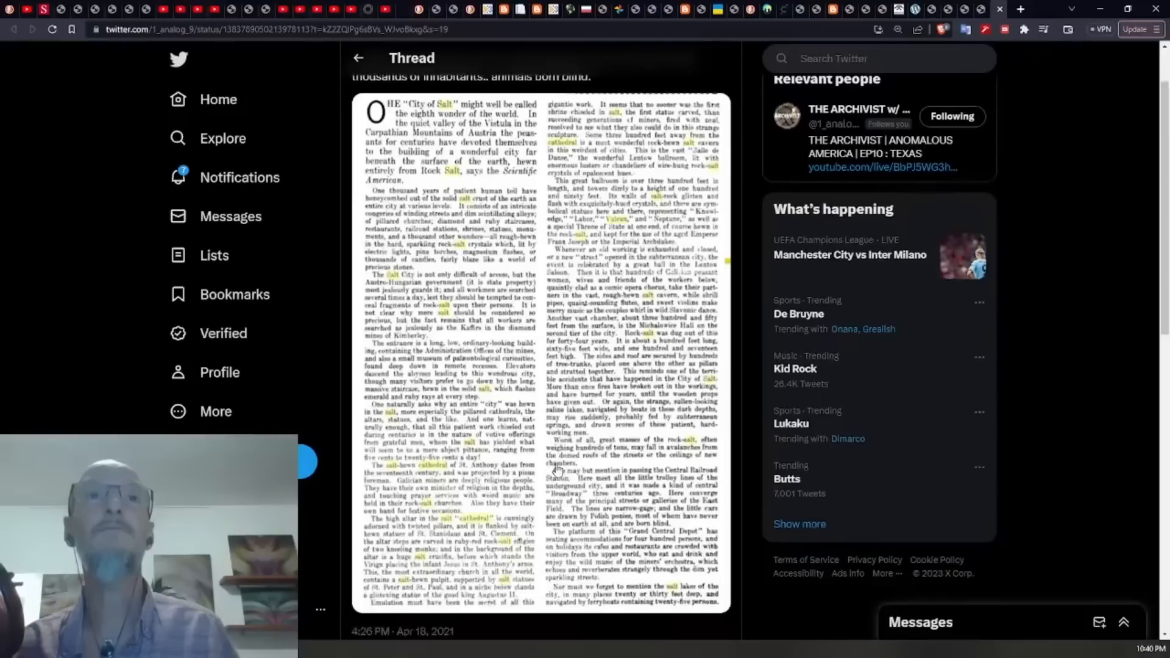
{"action": "scroll", "scroll_direction": "down", "scroll_amount": 3}
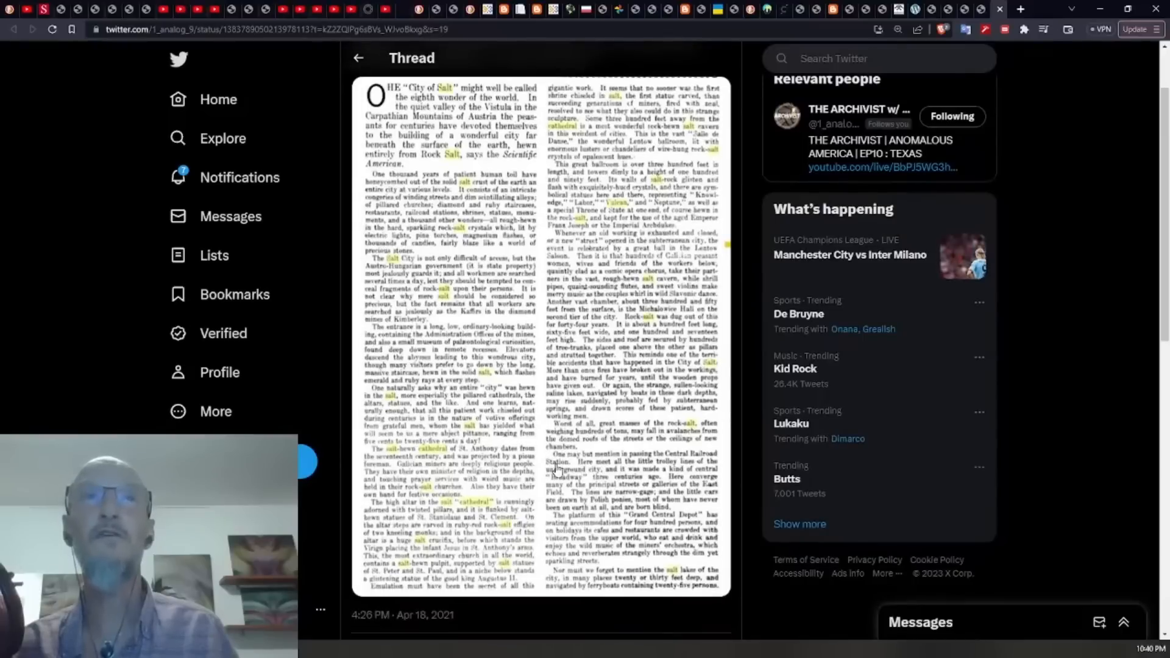